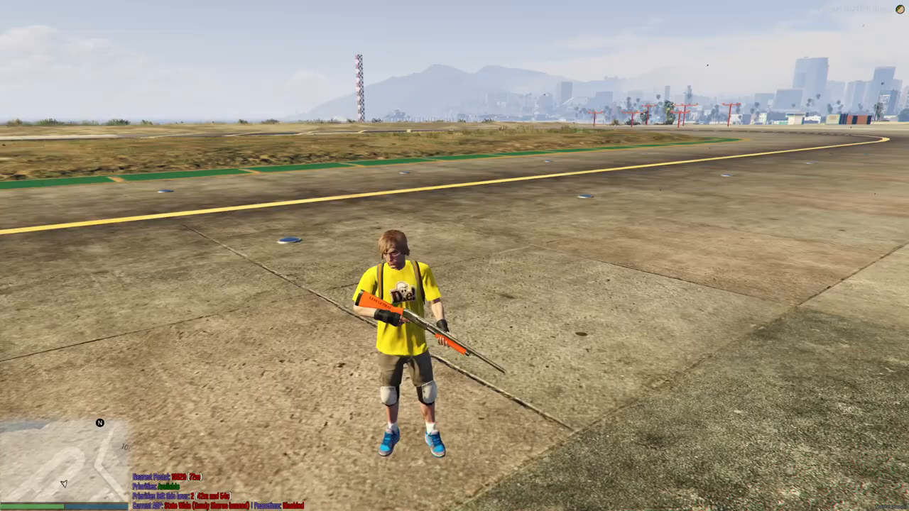
mouse_move(454, 255)
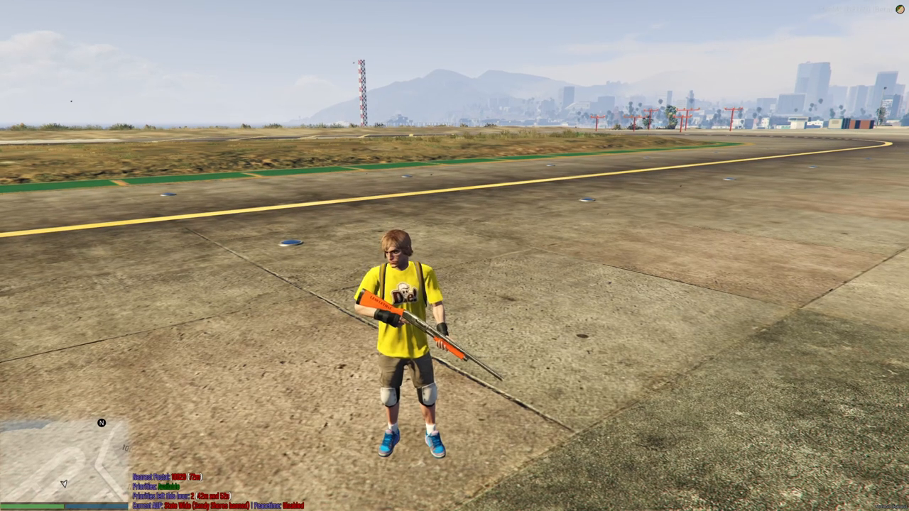
Select hud.gfx in the Hud folder and launch it into JPEXS.
key(tab)
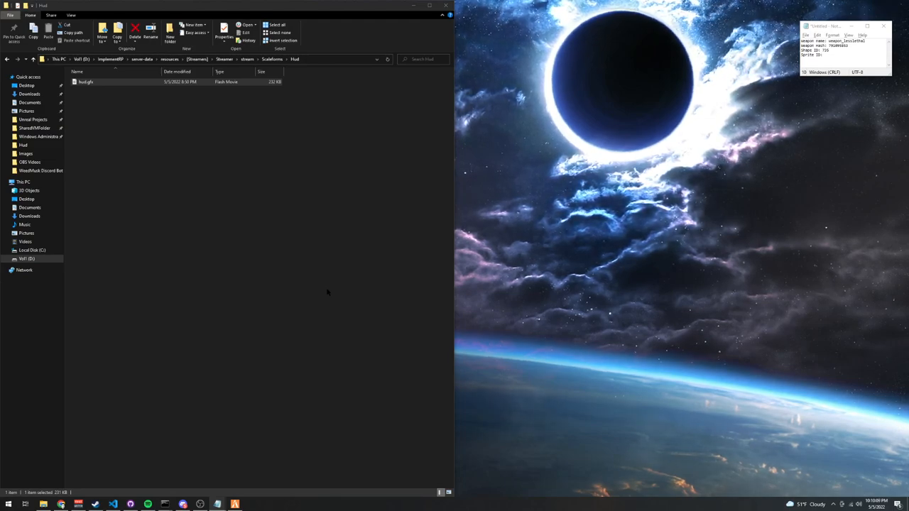
mouse_move(468, 219)
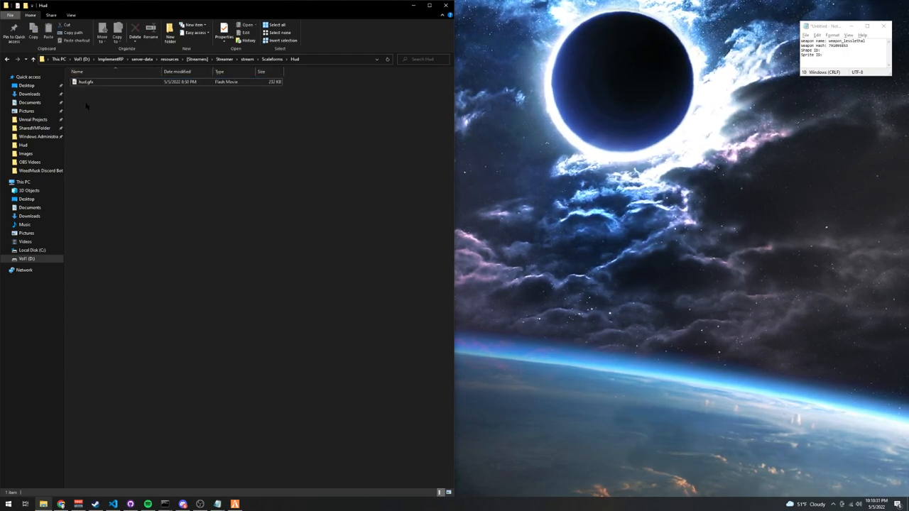
click(106, 81)
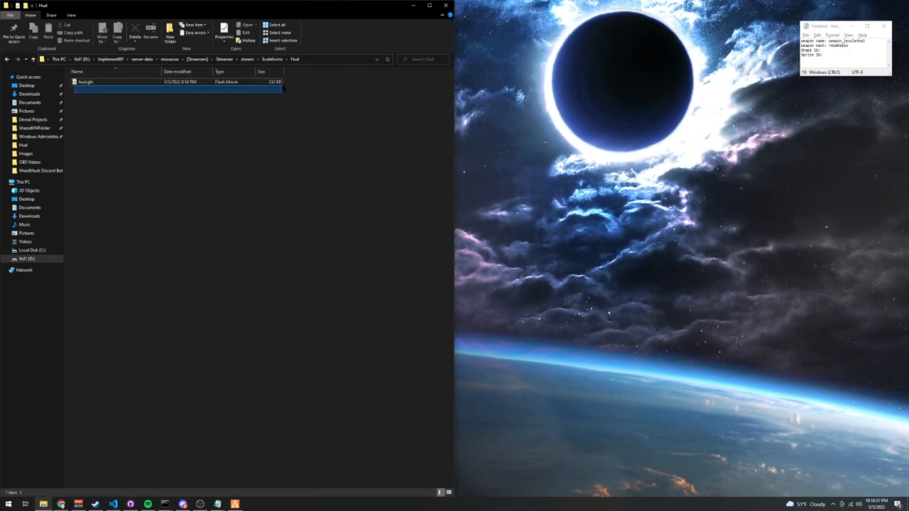
click(86, 81)
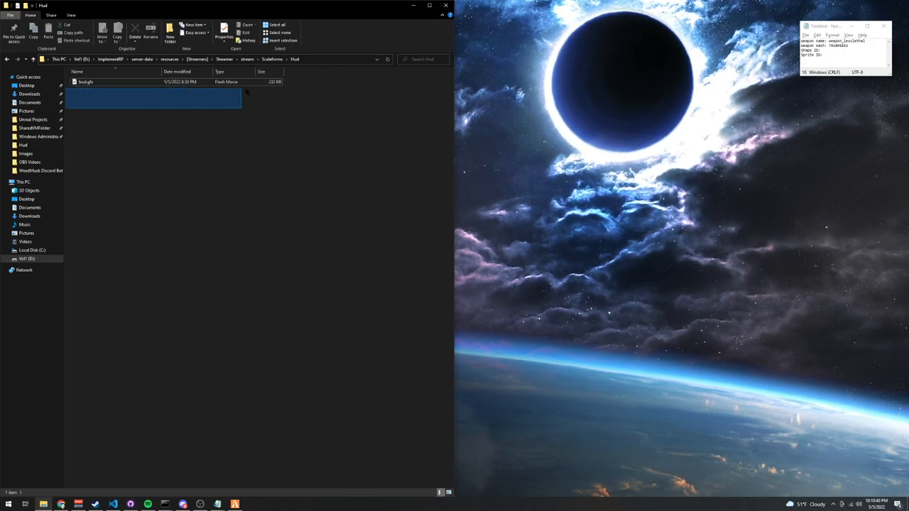
click(284, 122)
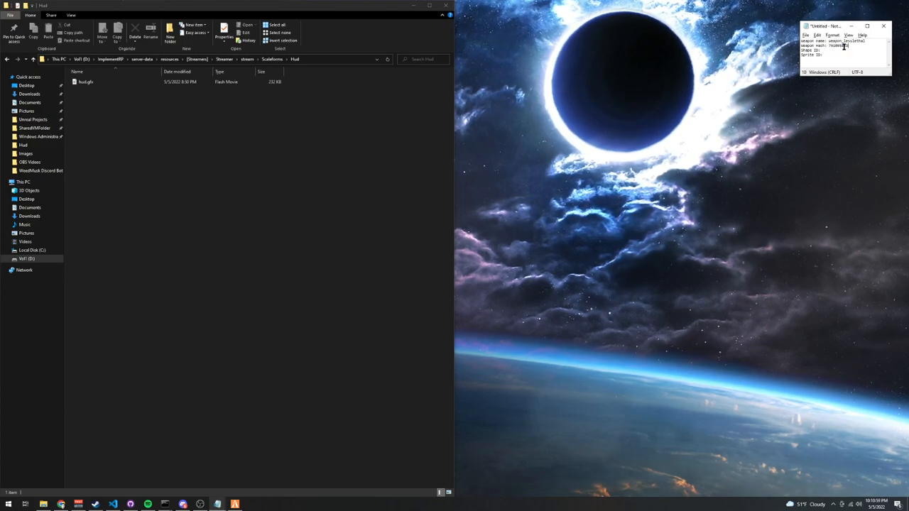
double_click(846, 44)
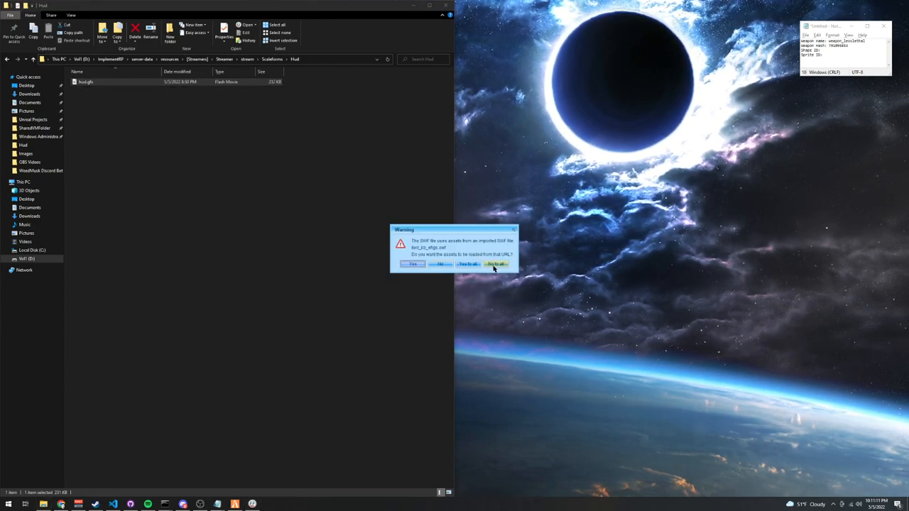
Dismiss the loading warning and select the last DefineShape in the shapes list.
click(496, 264)
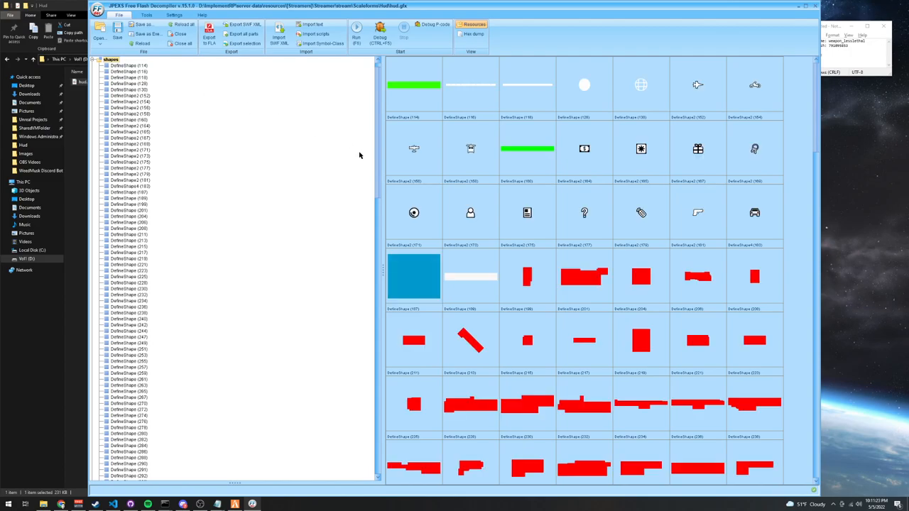
scroll(down, 3)
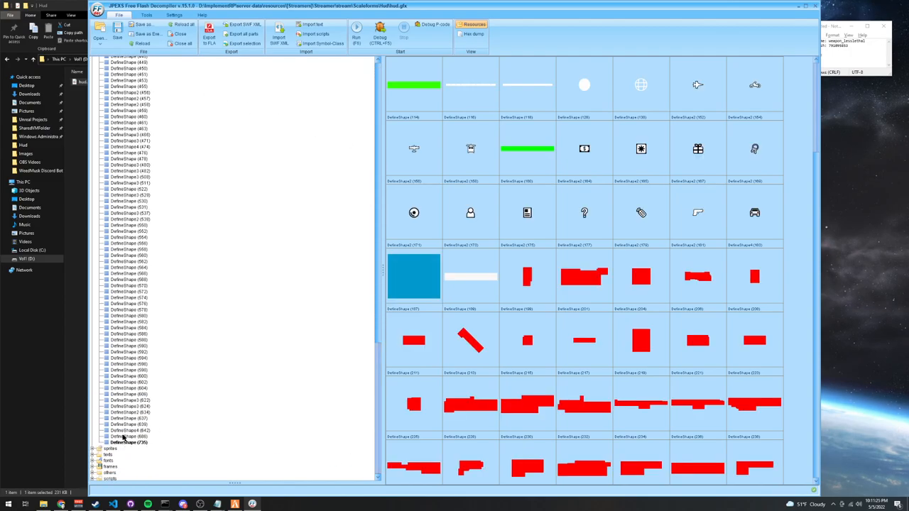
click(128, 306)
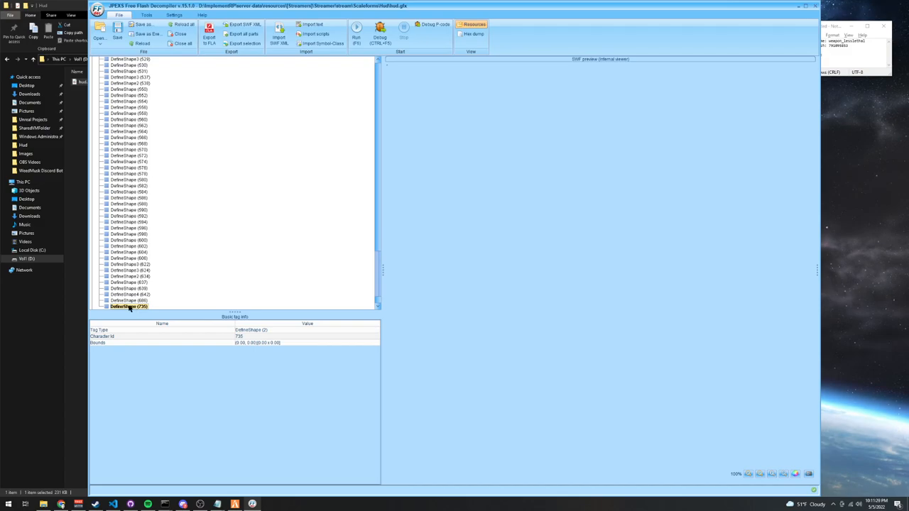
Replace the last DefineShape with the shotgun PNG image.
right_click(127, 307)
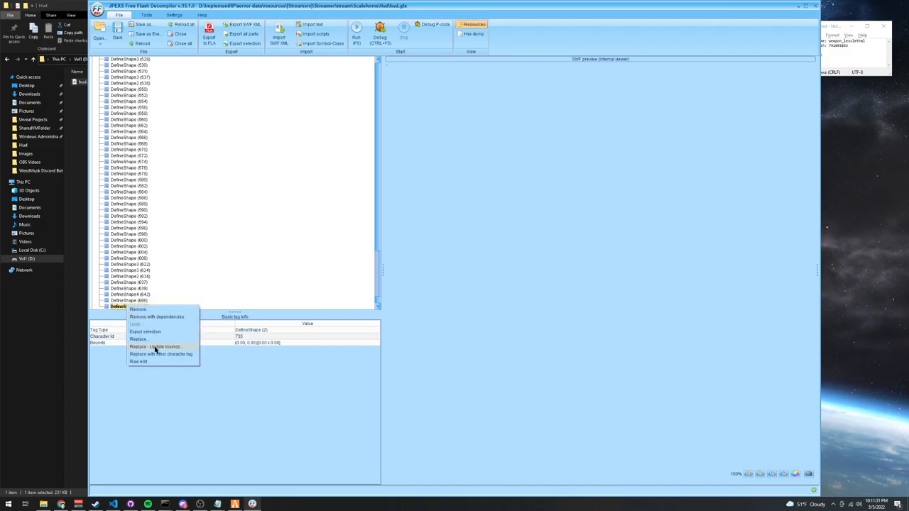
click(139, 338)
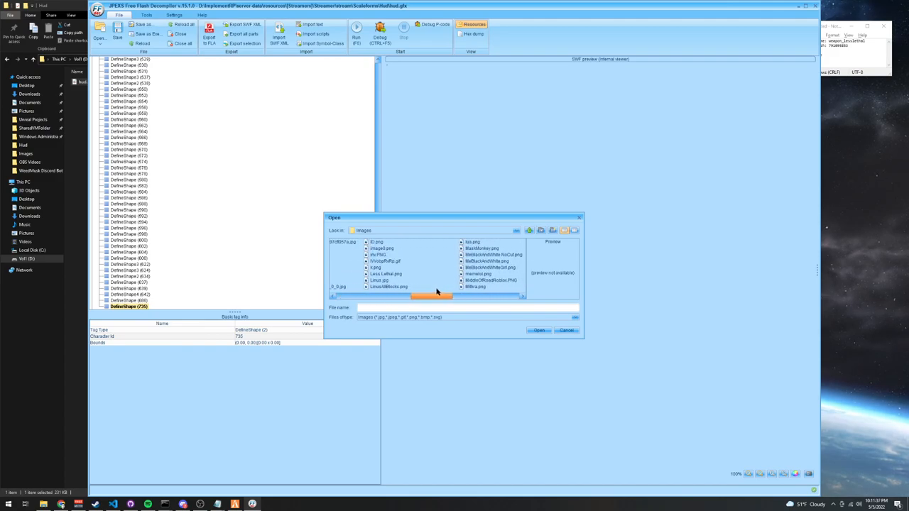
scroll(left, 3)
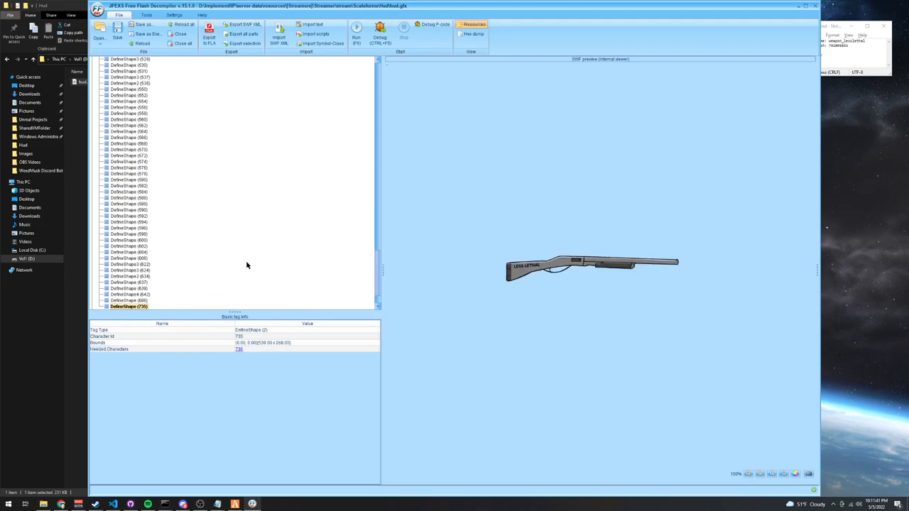
scroll(up, 3)
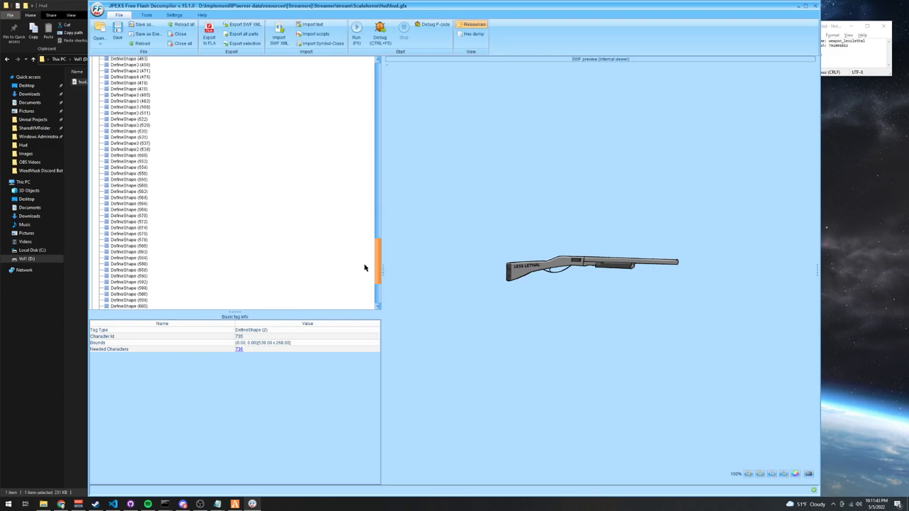
scroll(down, 3)
text(Sprite ID:)
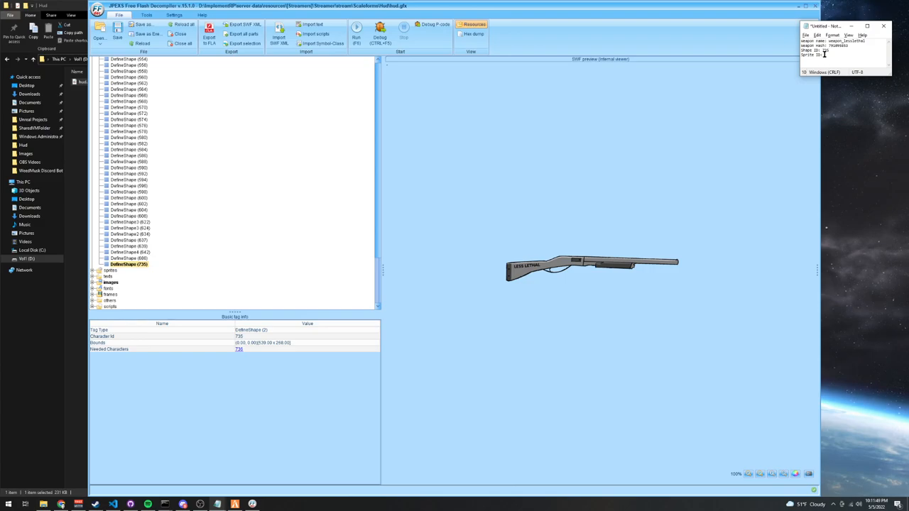
scroll(up, 3)
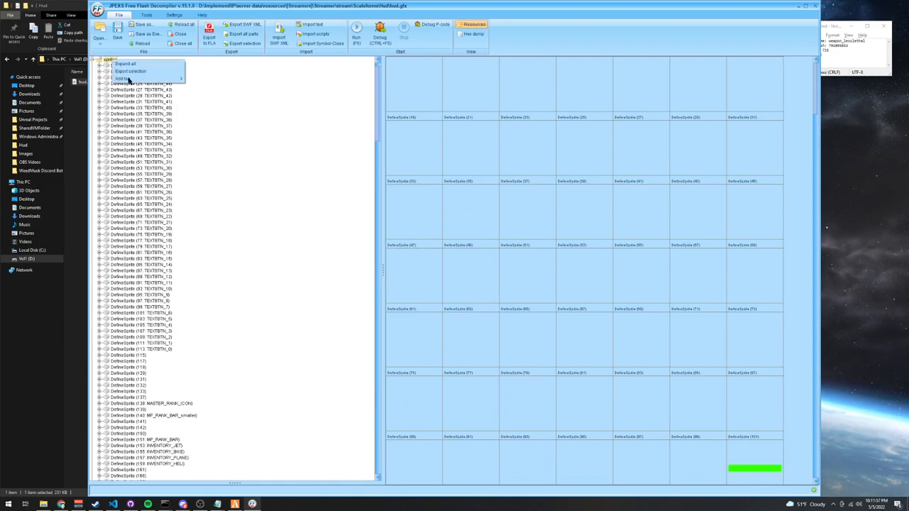
Point the last DefineSprite's frame 1 PlaceObject2 characterId at the new shotgun shape and save it.
click(288, 82)
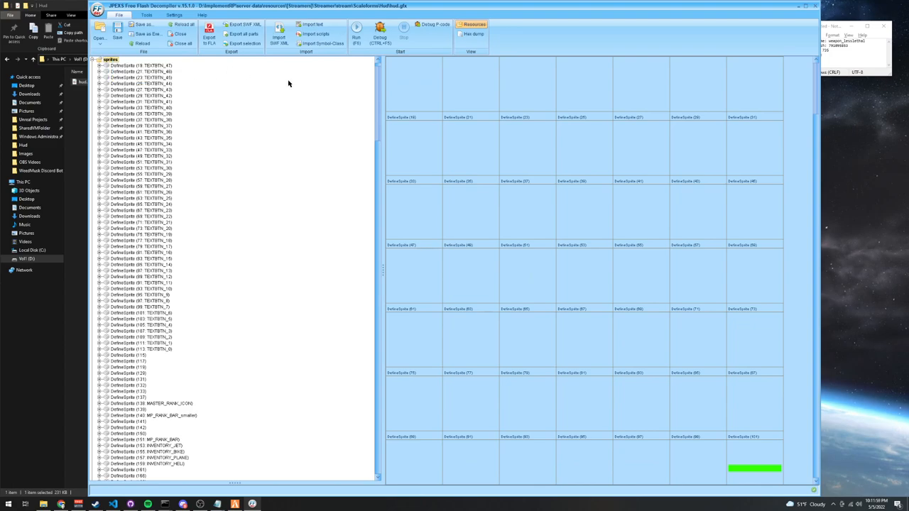
scroll(down, 3)
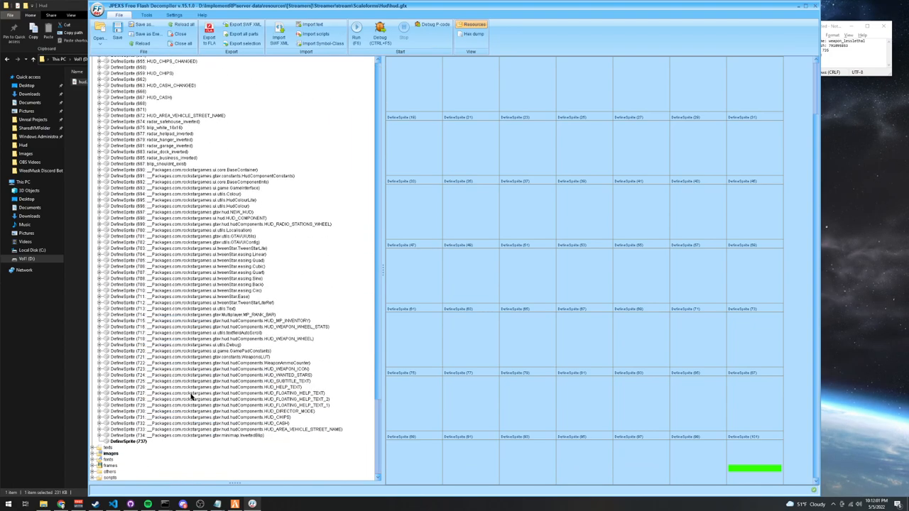
click(128, 307)
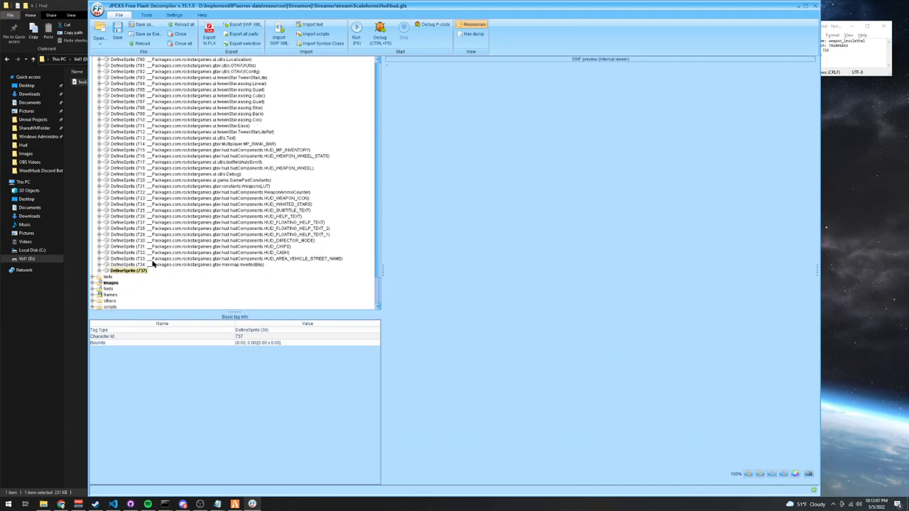
click(98, 270)
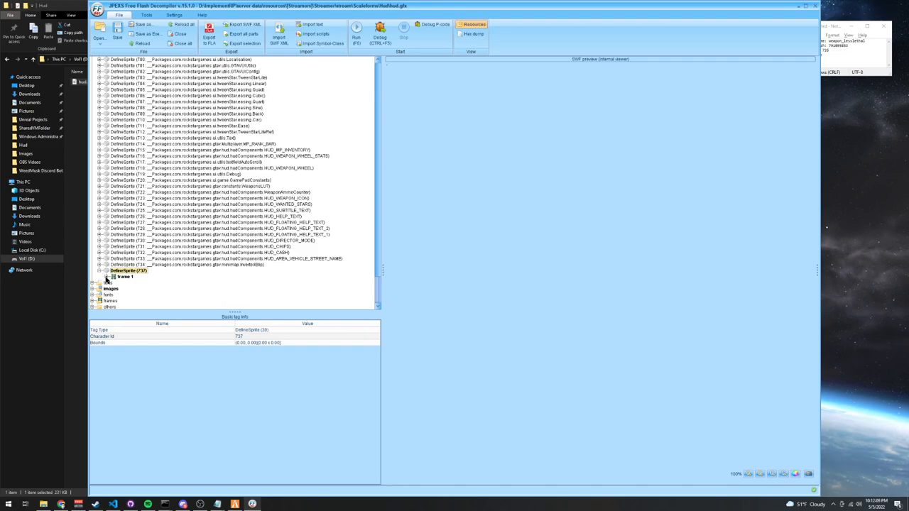
click(145, 283)
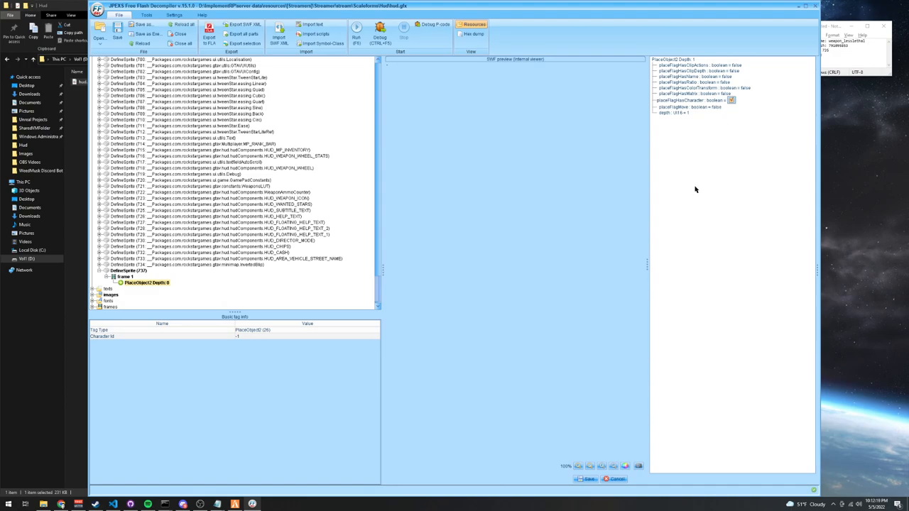
click(730, 99)
text(735)
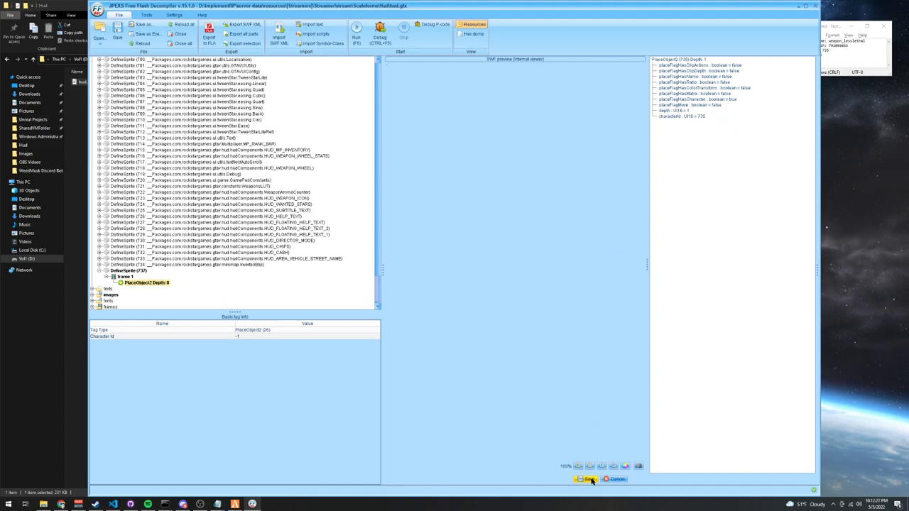
click(145, 282)
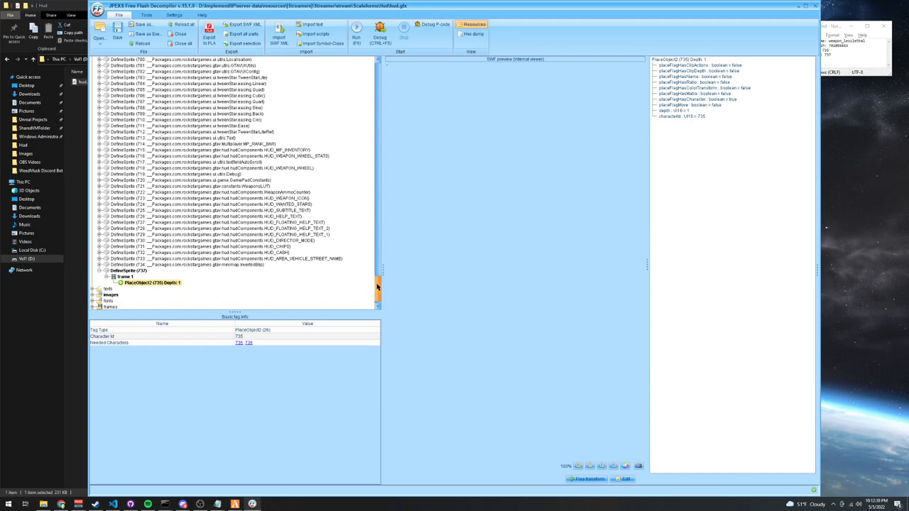
Locate the SLOT_WEAPON sprite and expand frame 12 to its RemoveObject2 tag.
scroll(up, 3)
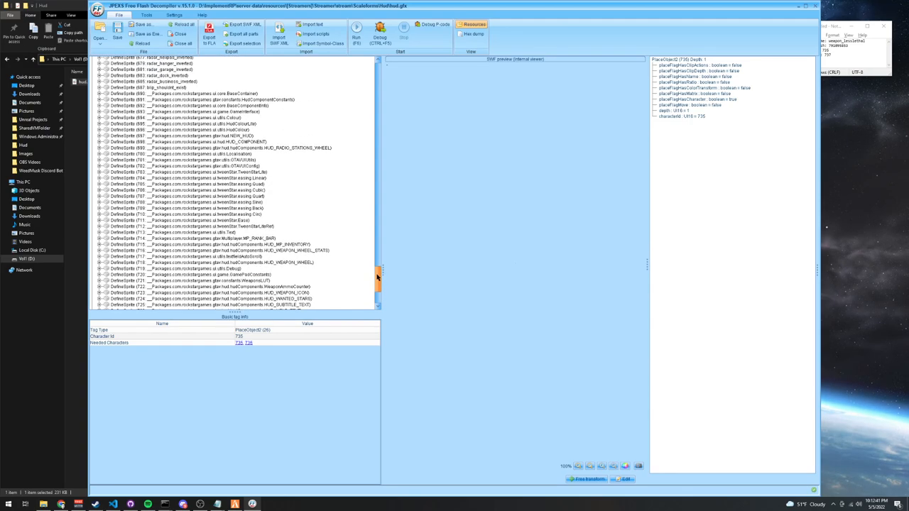
scroll(up, 3)
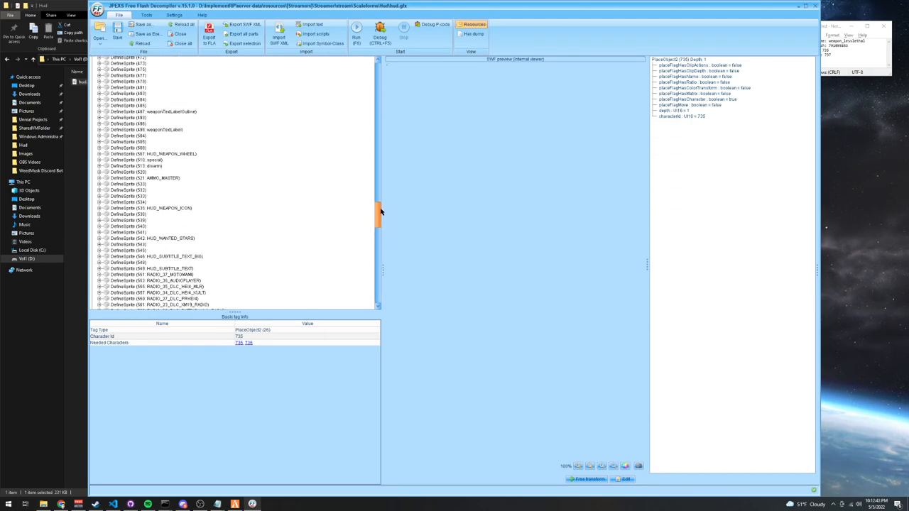
scroll(up, 3)
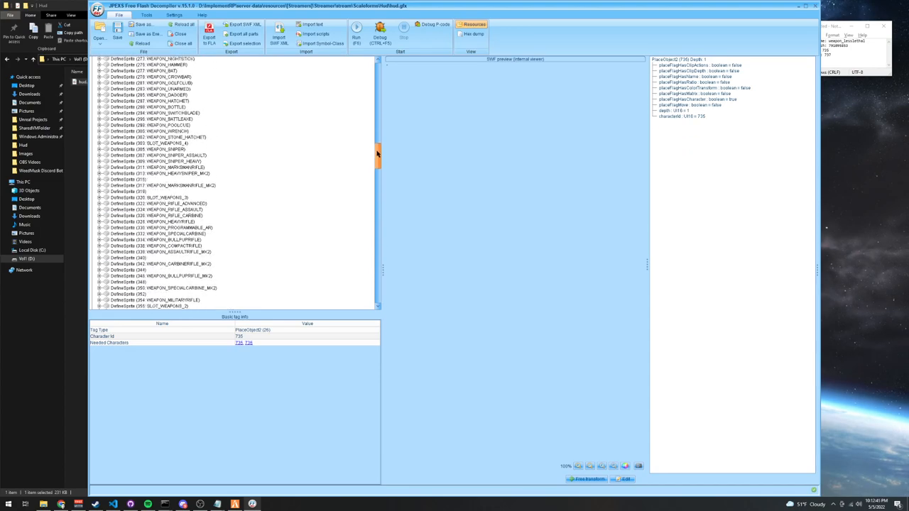
scroll(up, 3)
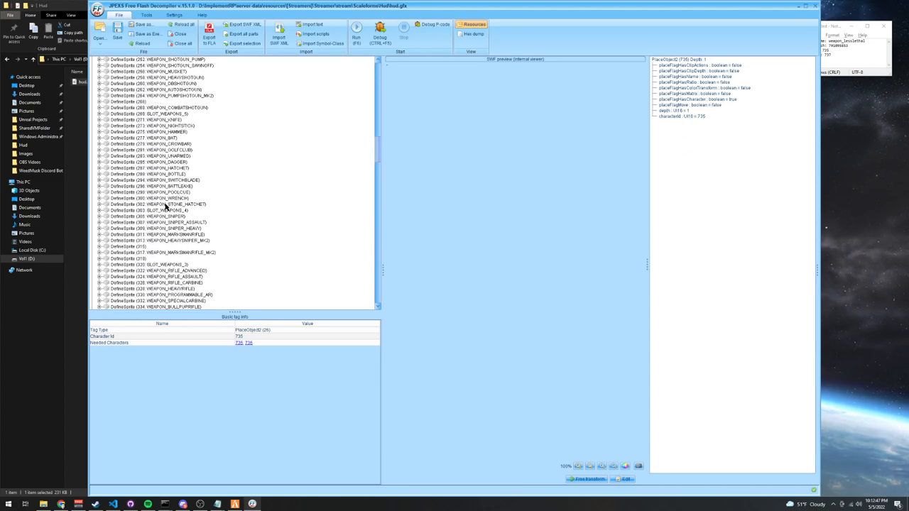
scroll(up, 3)
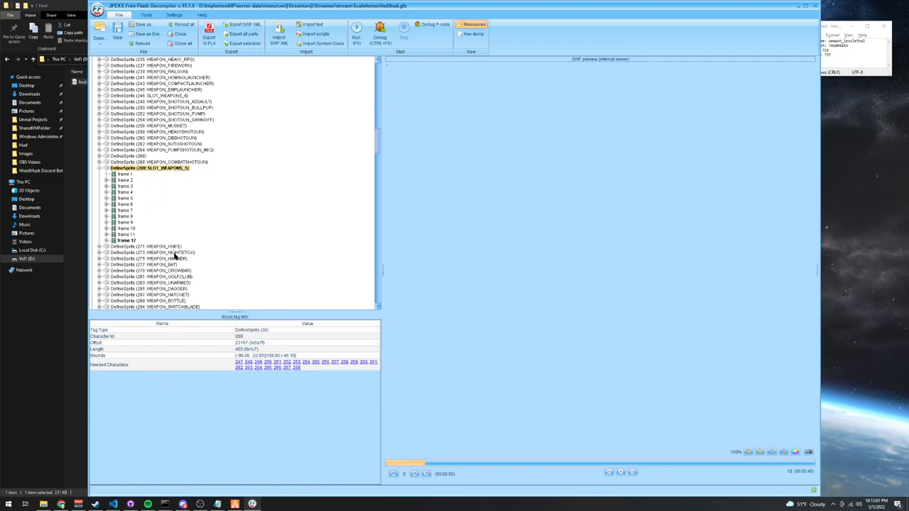
click(148, 247)
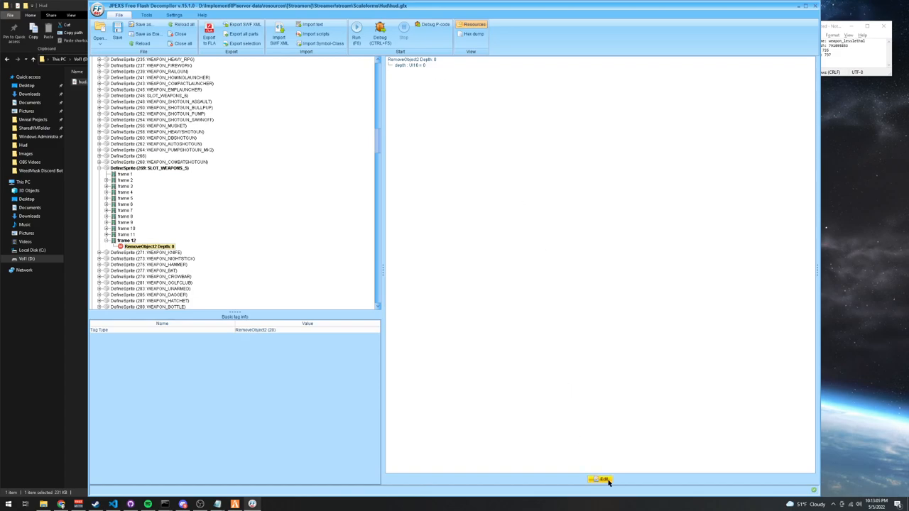
click(599, 480)
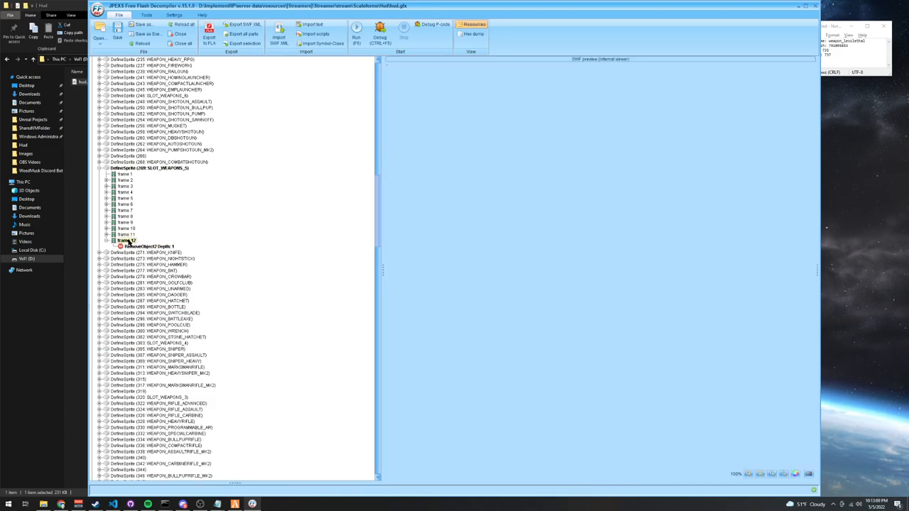
Add a FrameLabel tag to frame 12 and edit its properties.
right_click(135, 240)
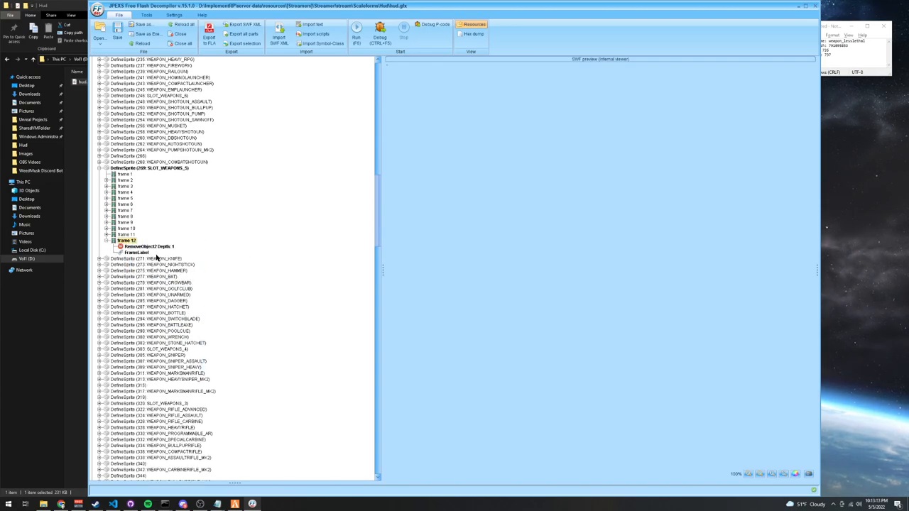
click(136, 253)
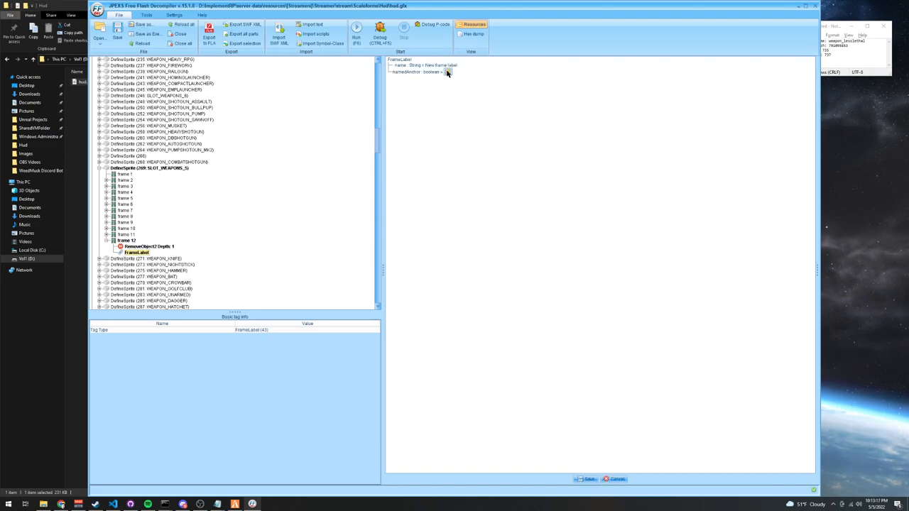
click(440, 65)
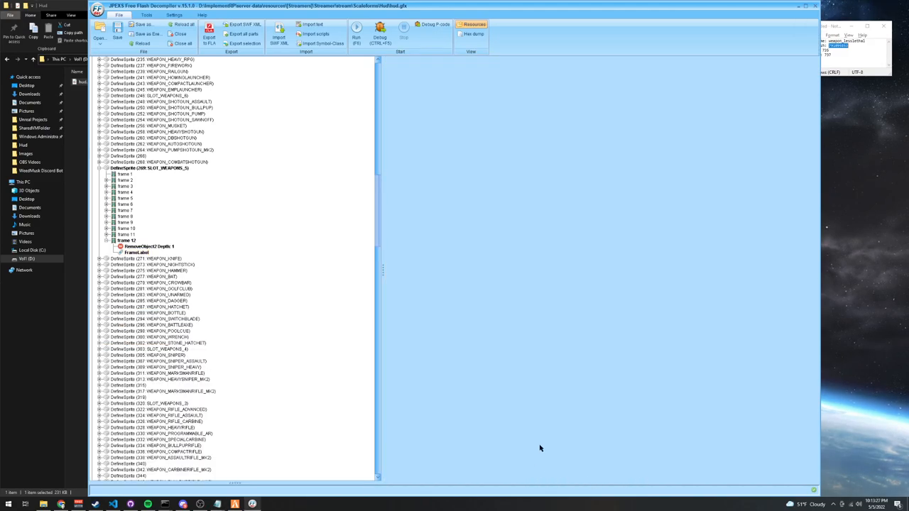
Add a PlaceObject2 tag to frame 12 with characterId and placeFlagHasMatrix enabled.
right_click(125, 241)
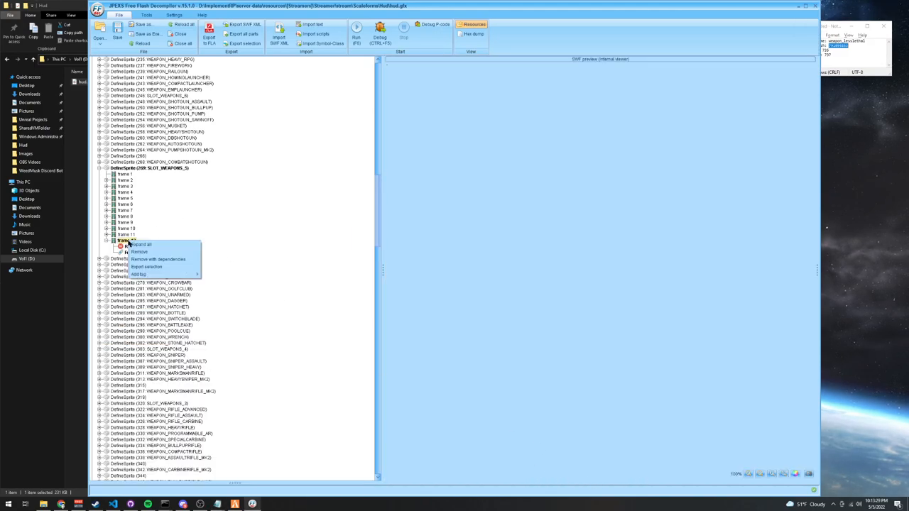
click(138, 276)
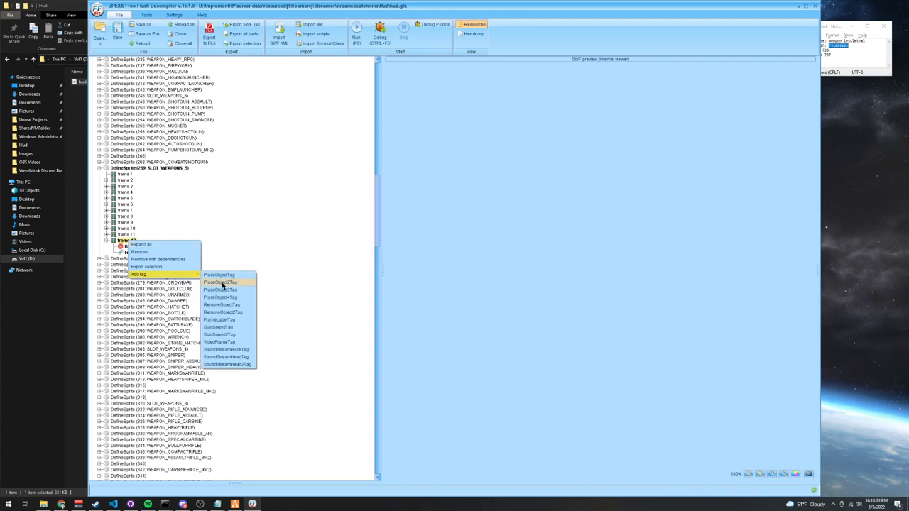
click(219, 283)
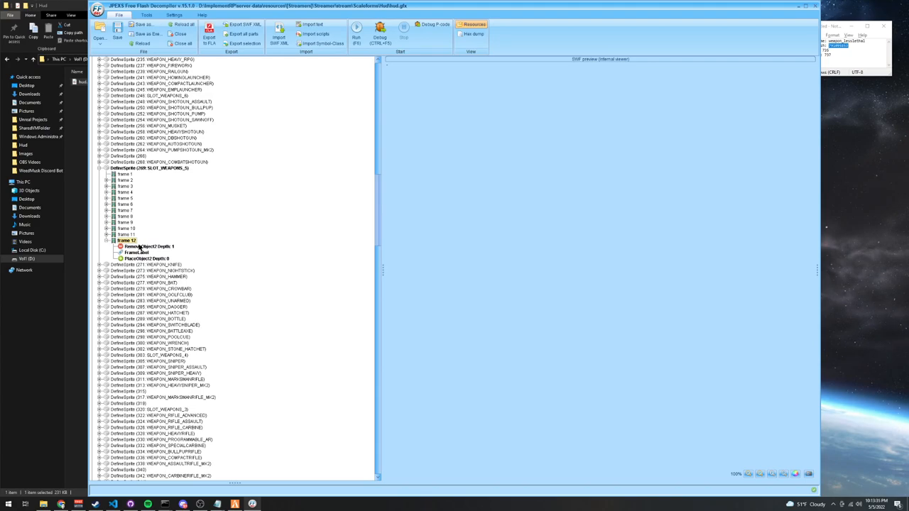
click(147, 259)
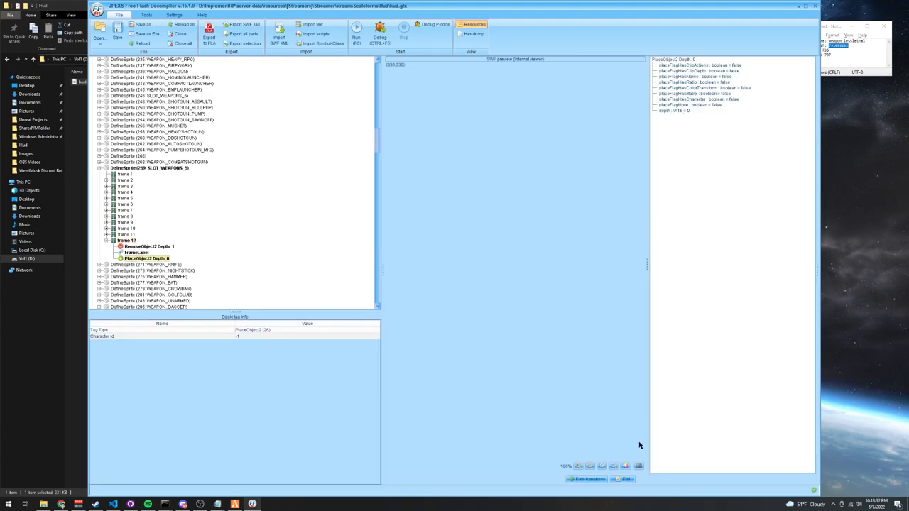
click(698, 111)
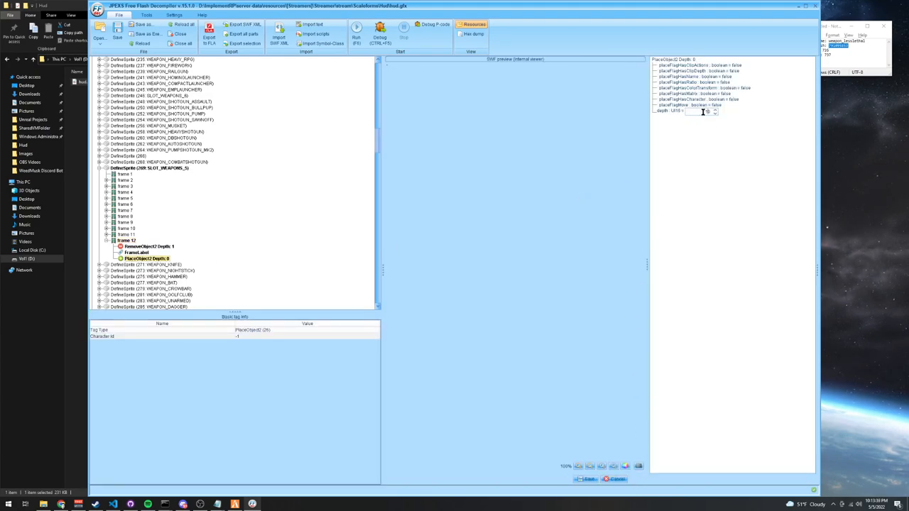
click(711, 111)
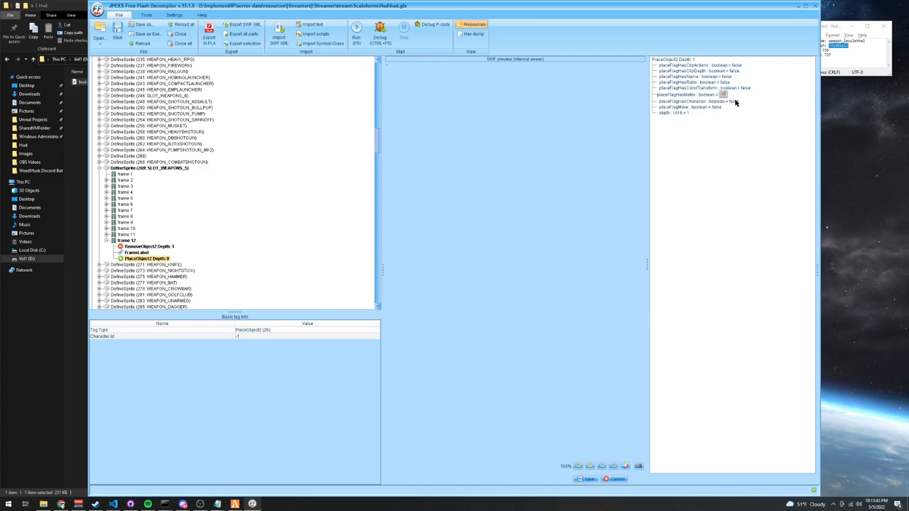
click(731, 94)
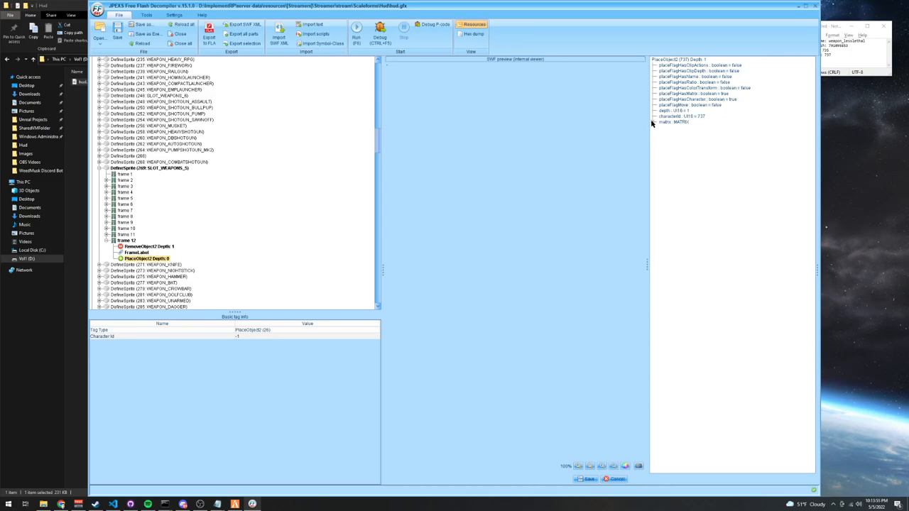
Set the placement matrix scaleX to 22 and scaleY to 27000.
click(653, 123)
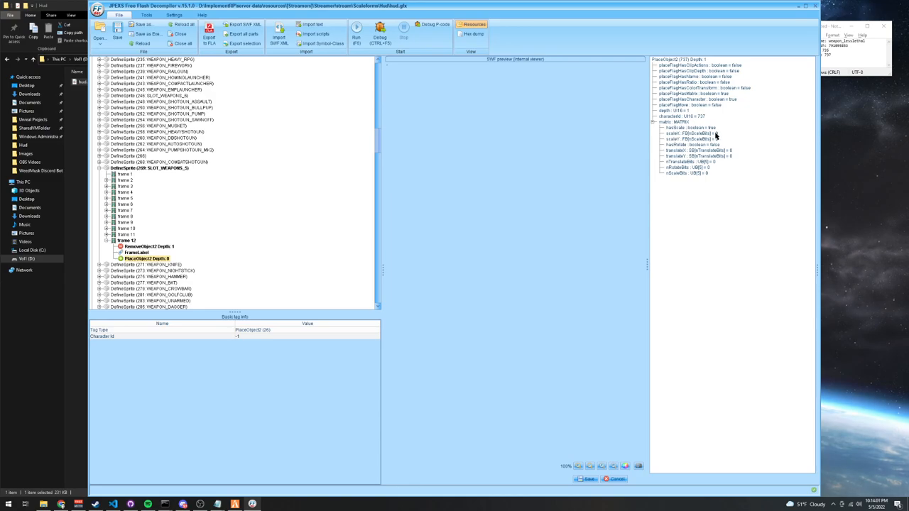
click(689, 134)
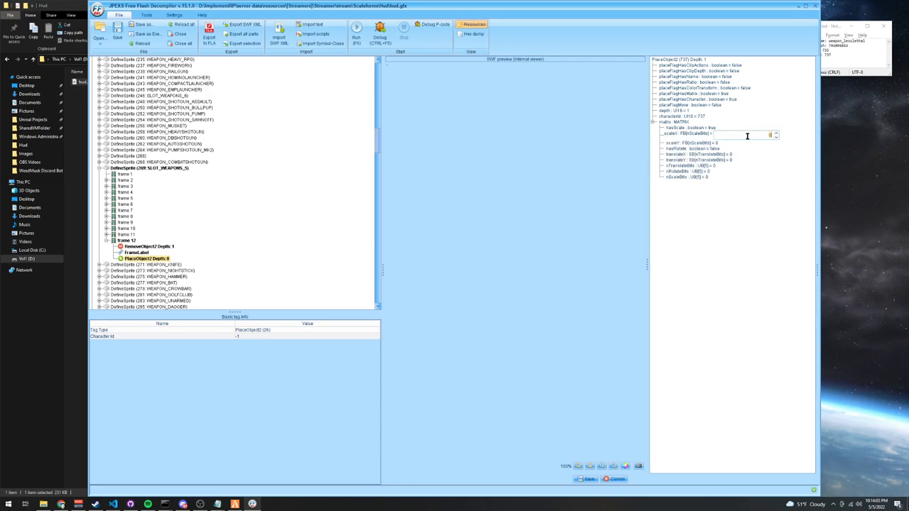
text(22000)
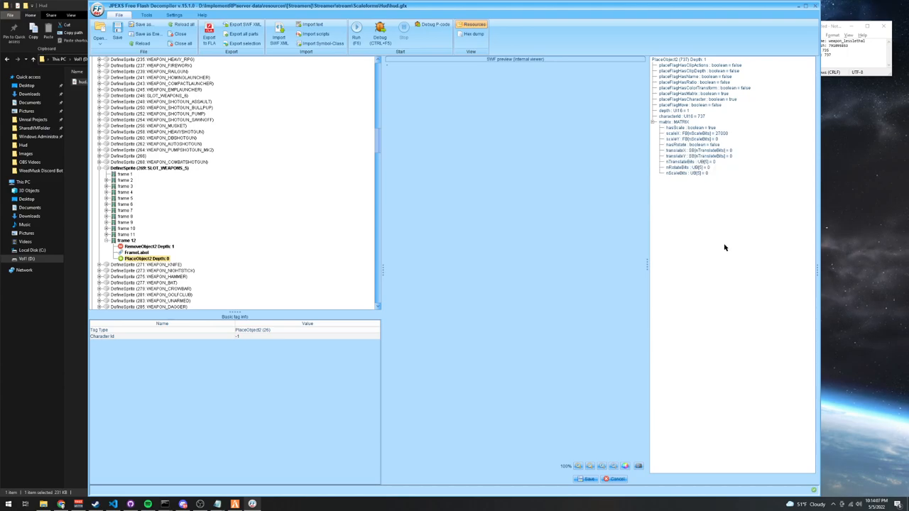
click(710, 140)
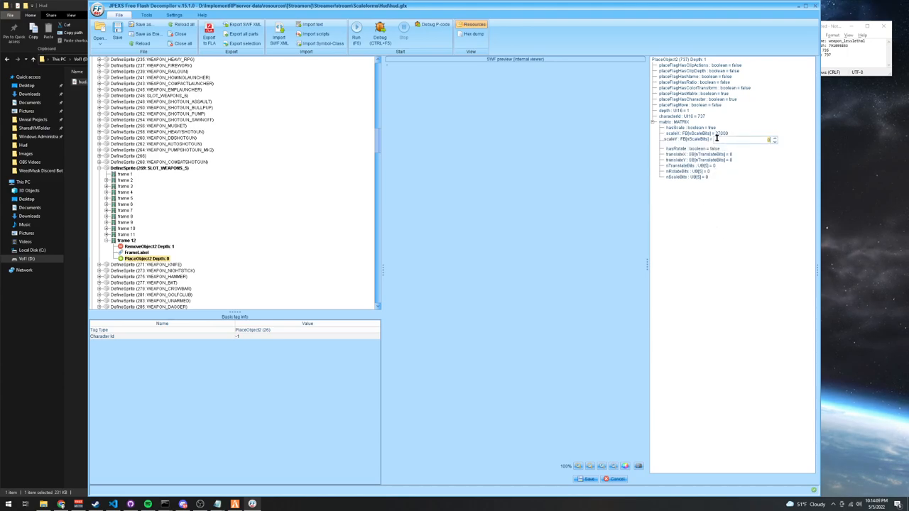
text(27000)
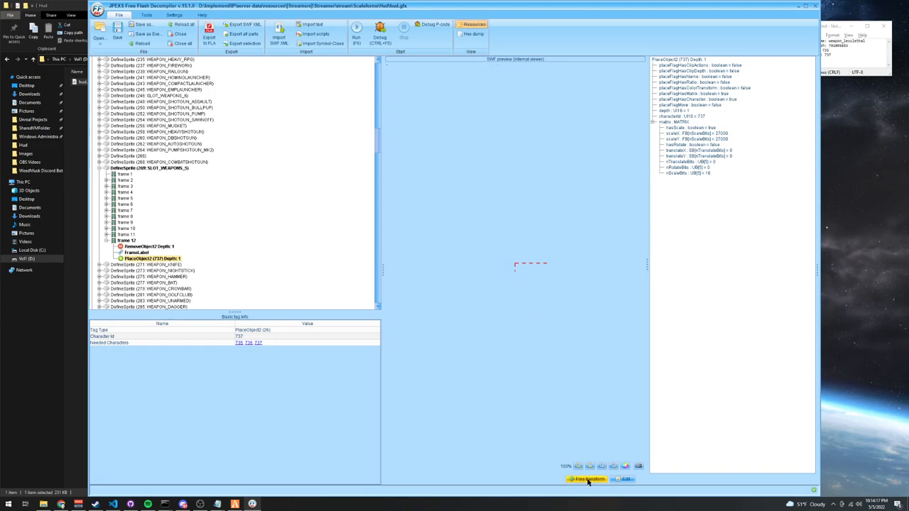
Save the placement tag so the shotgun icon renders in frame 12's preview.
click(587, 480)
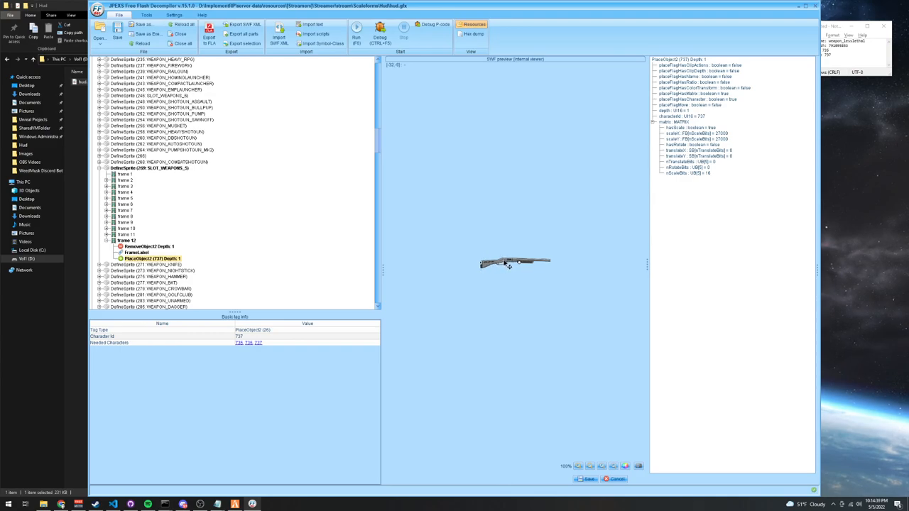
mouse_move(504, 266)
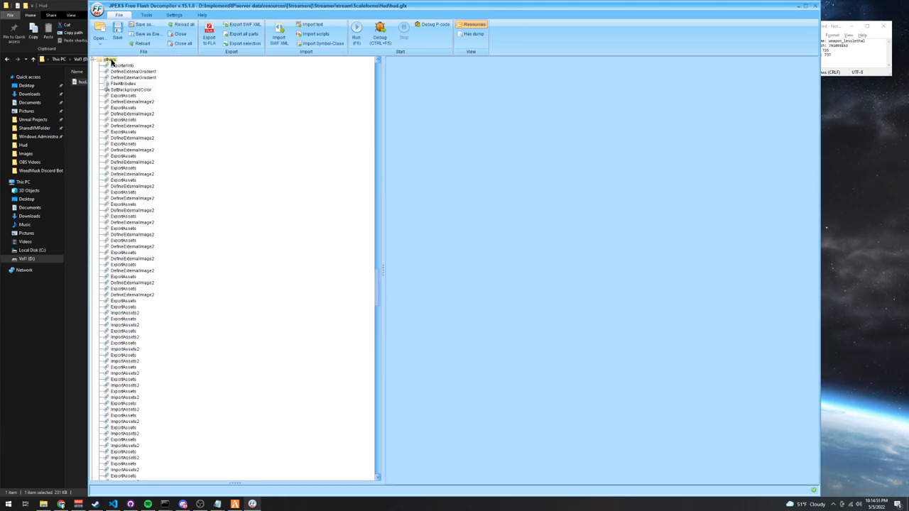
Add an export name weapon_lesslethal for the shotgun sprite in the final ExportAssets tag.
right_click(111, 60)
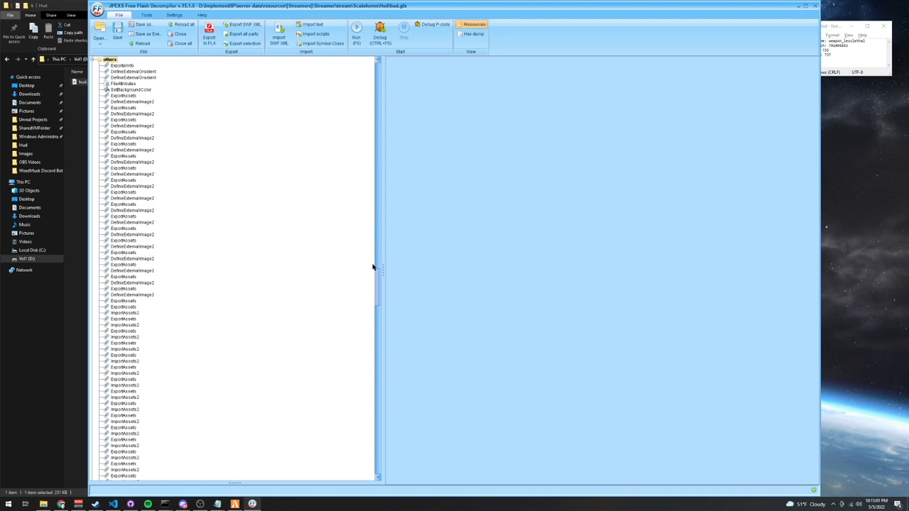
scroll(down, 3)
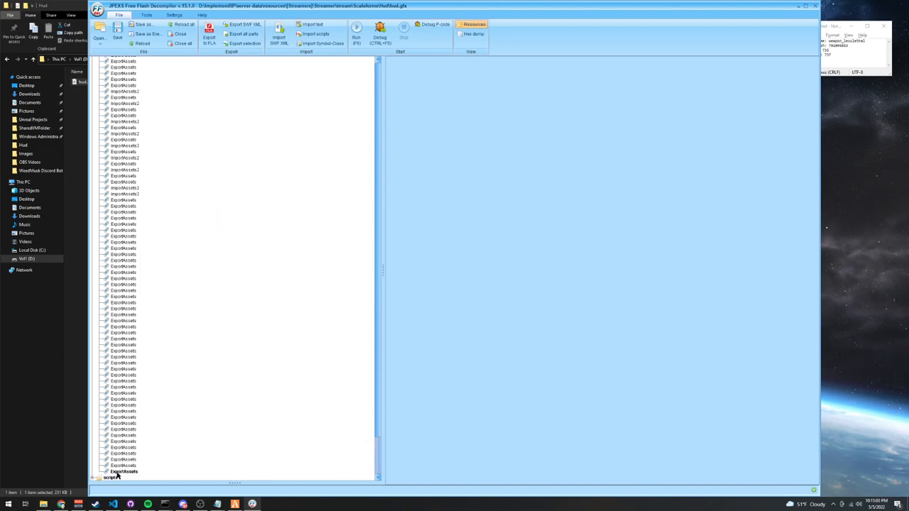
click(123, 472)
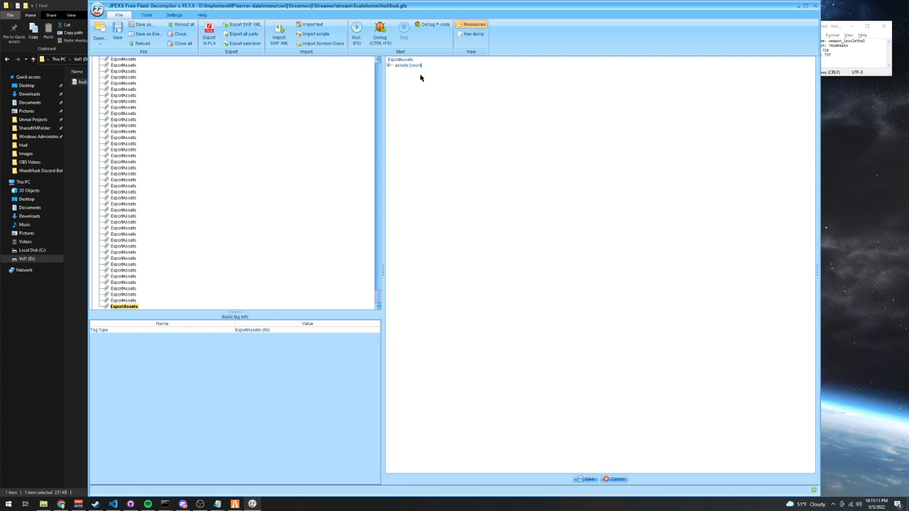
click(389, 66)
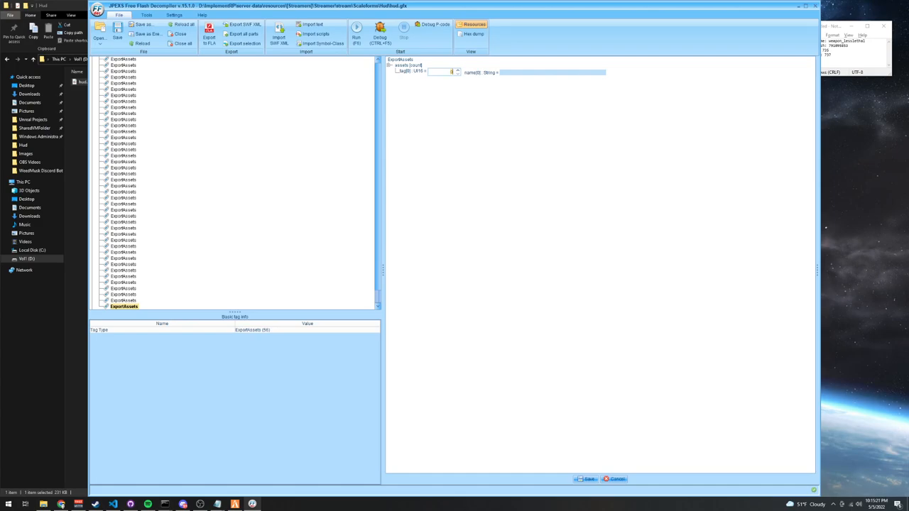
mouse_move(227, 128)
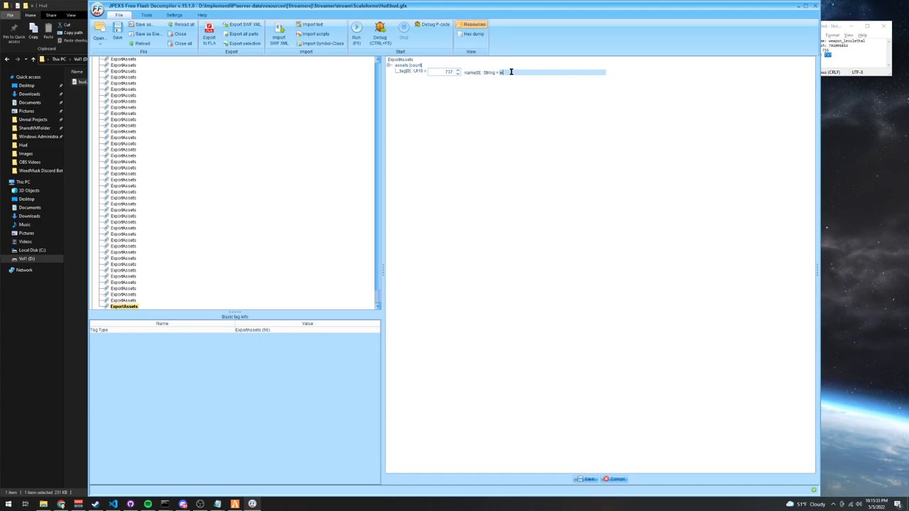
text(weapon)
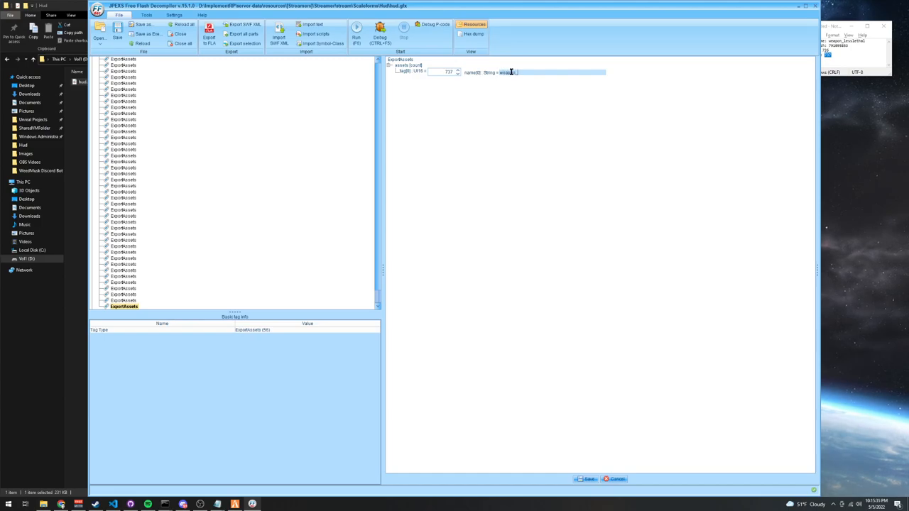
text(_lesslethal)
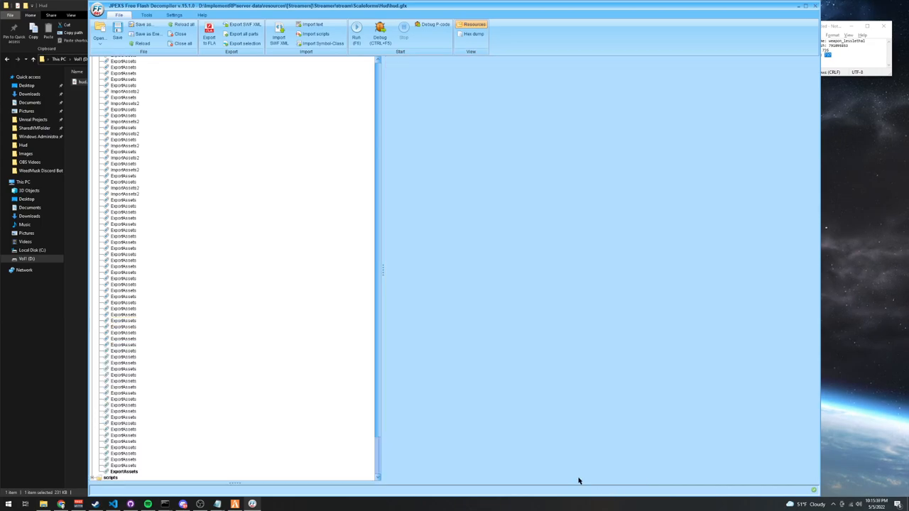
mouse_move(183, 24)
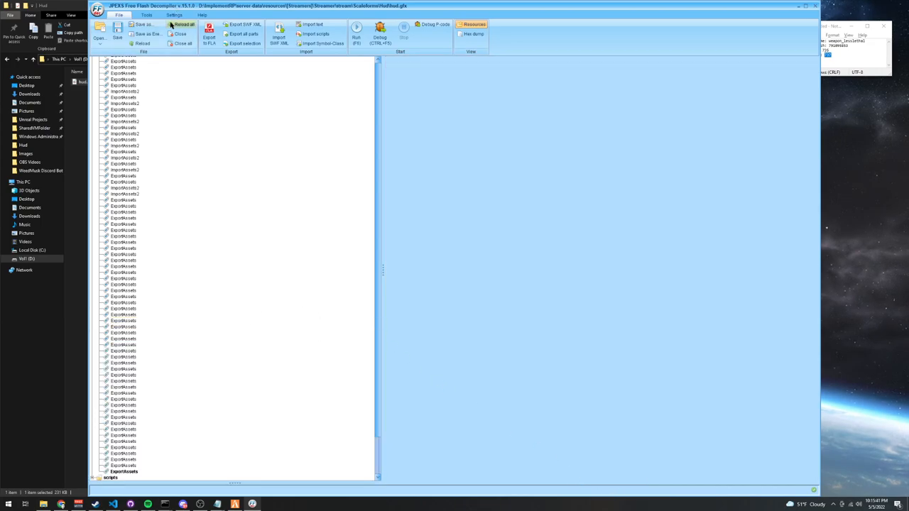
Save the modified file over hud.gfx.
click(142, 25)
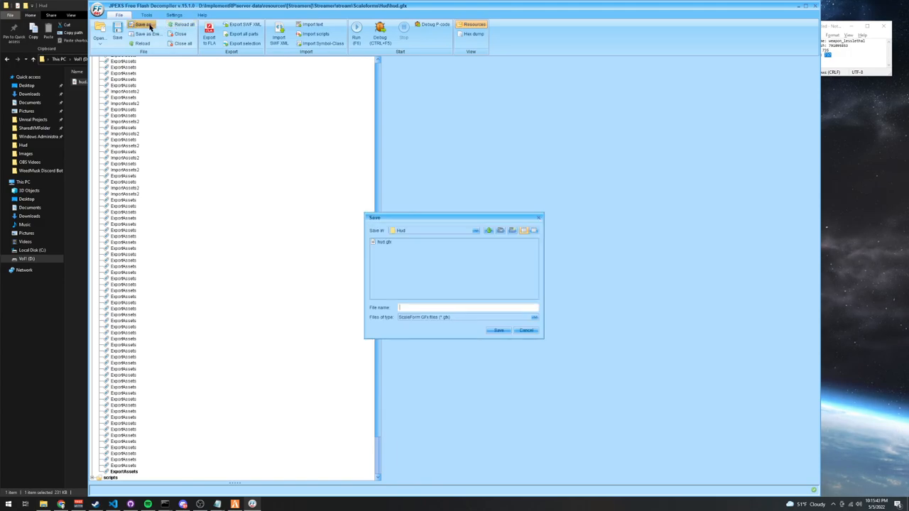
click(474, 230)
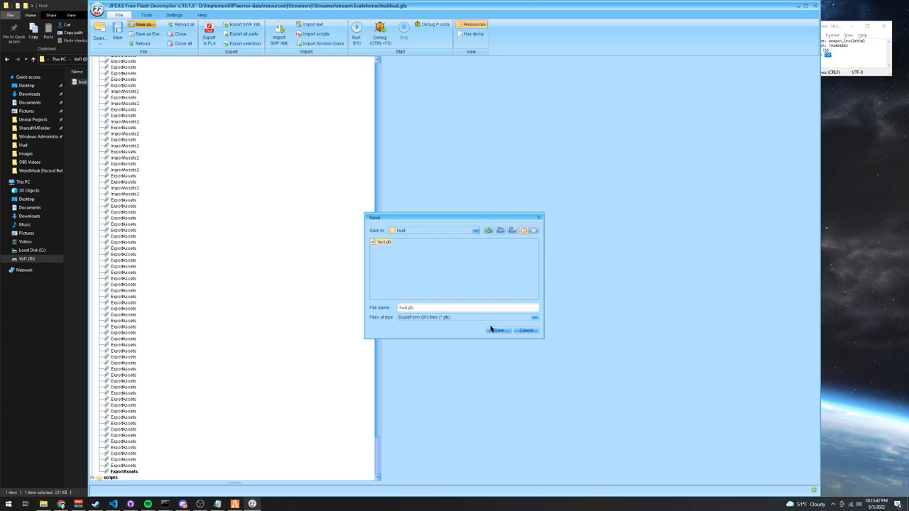
click(497, 329)
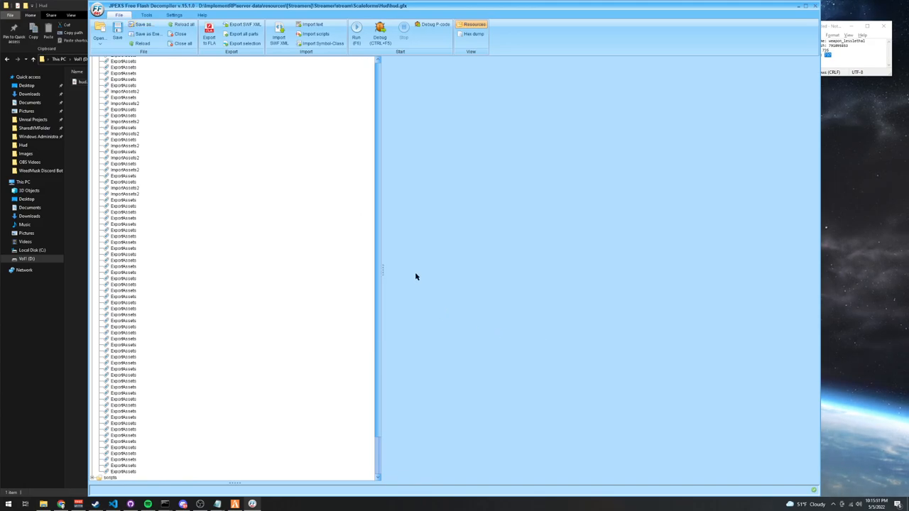
mouse_move(64, 356)
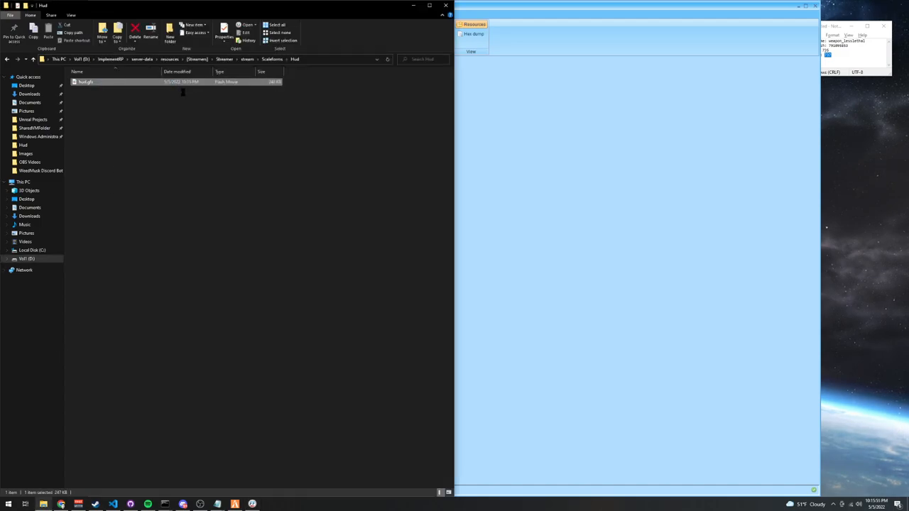
mouse_move(310, 129)
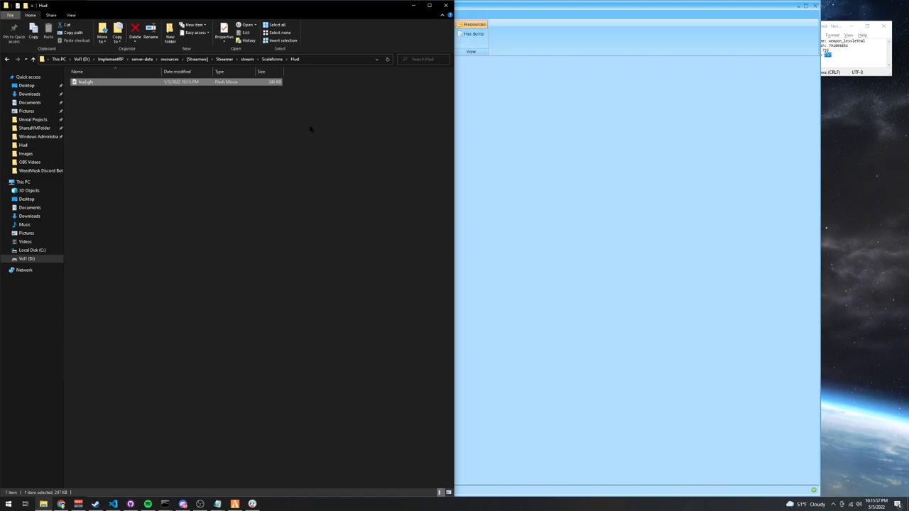
click(267, 324)
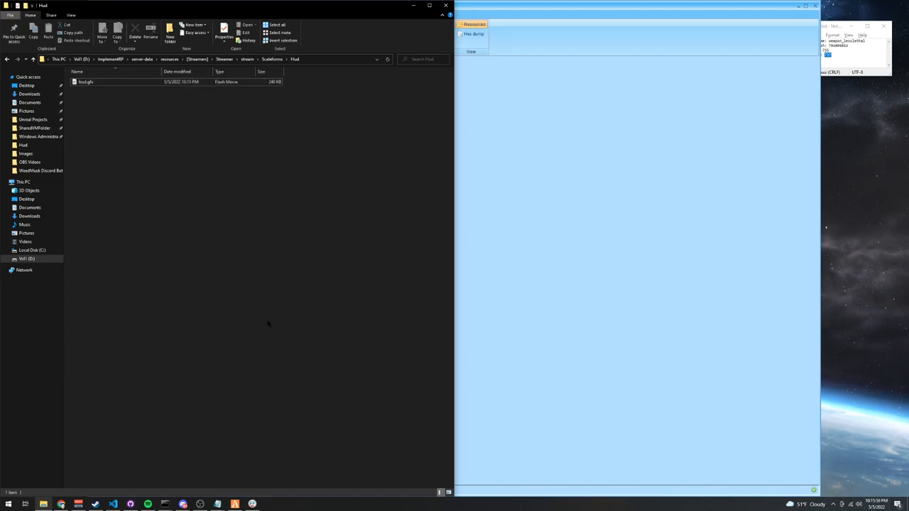
mouse_move(240, 446)
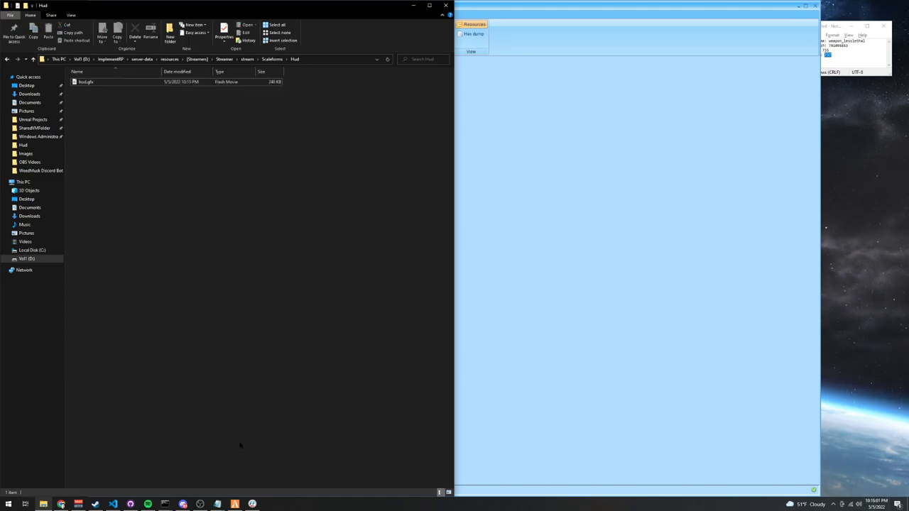
mouse_move(102, 469)
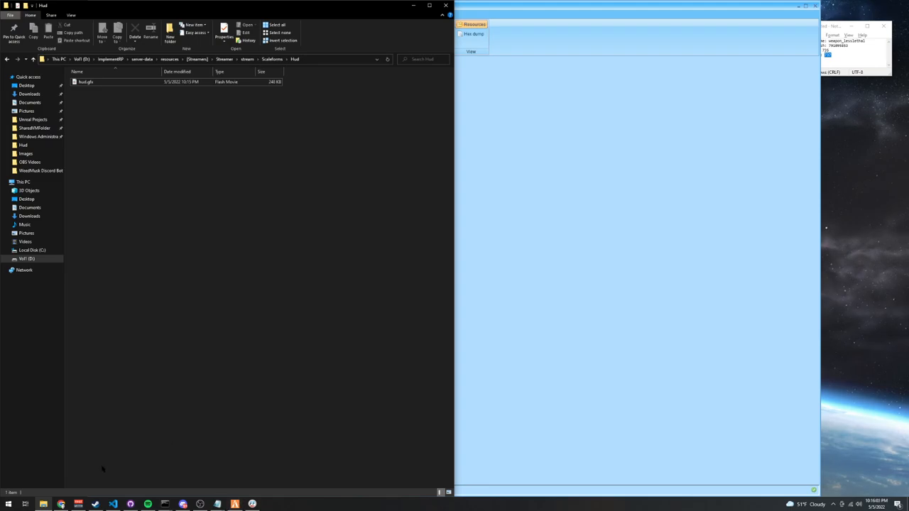
mouse_move(273, 122)
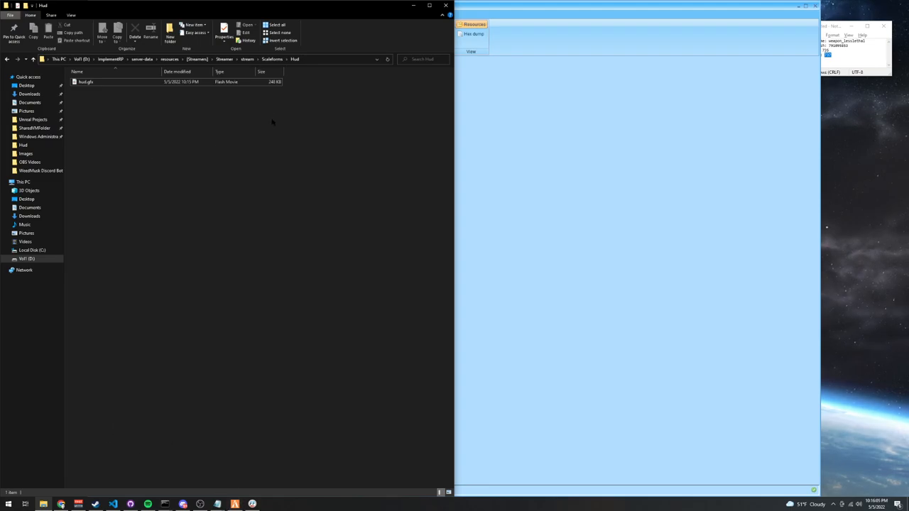
mouse_move(219, 149)
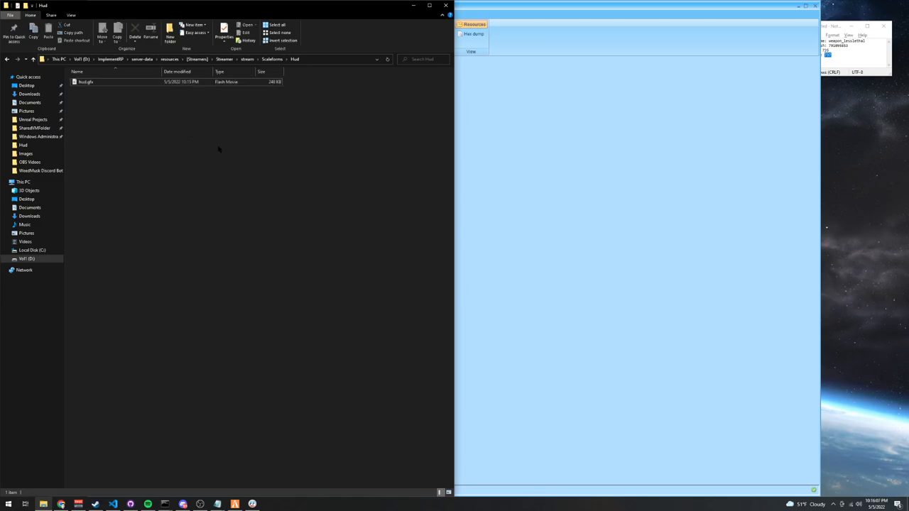
mouse_move(253, 352)
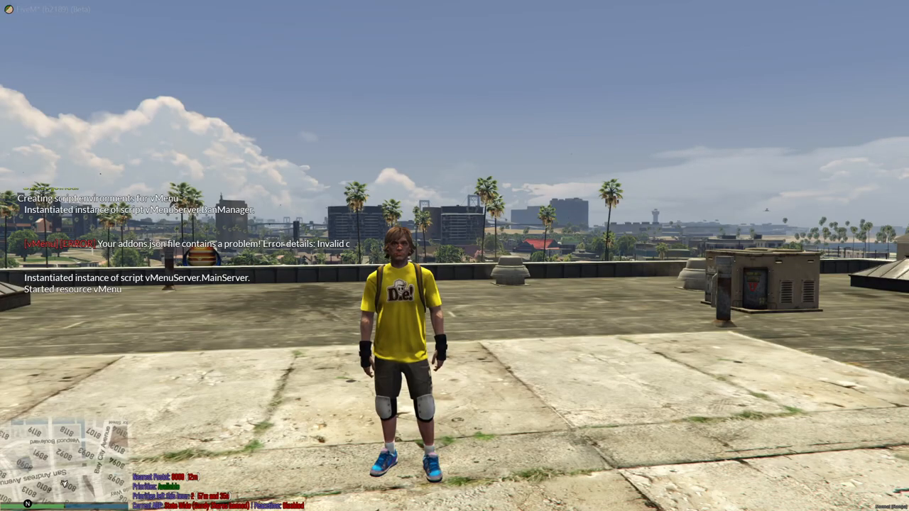
Spawn weapon_lesslethal by name through vMenu's Weapon Options and bring up the weapon wheel.
key(M)
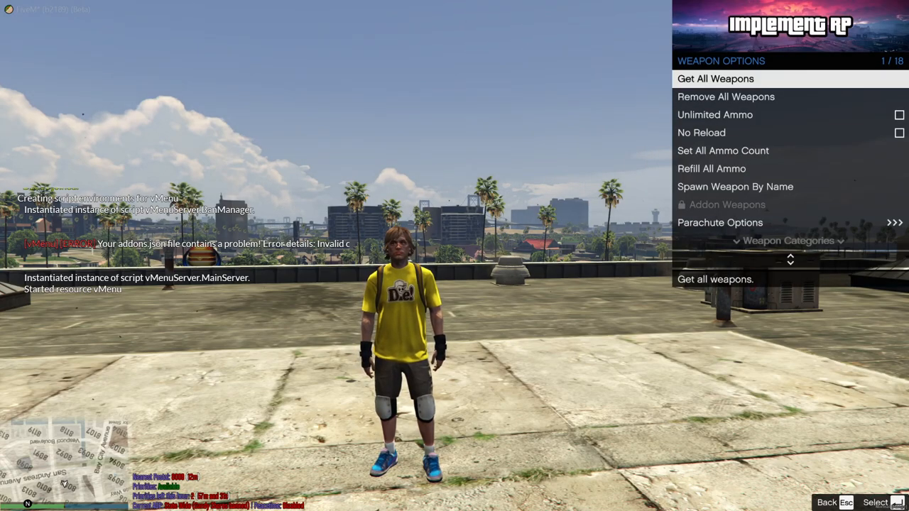
scroll(down, 3)
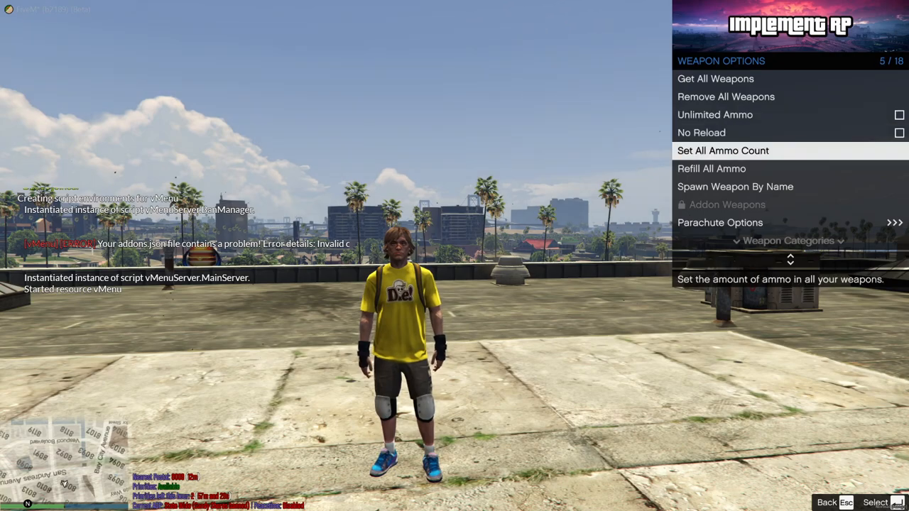
click(736, 186)
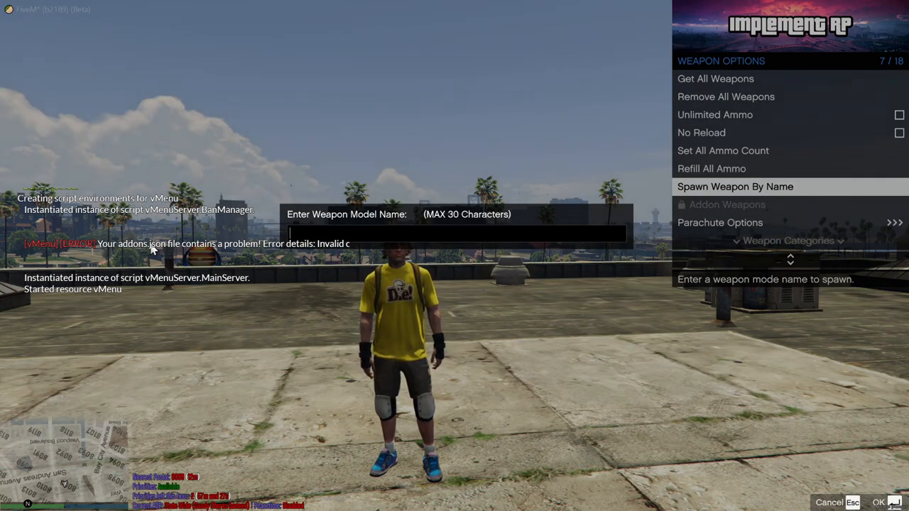
text(weapon_)
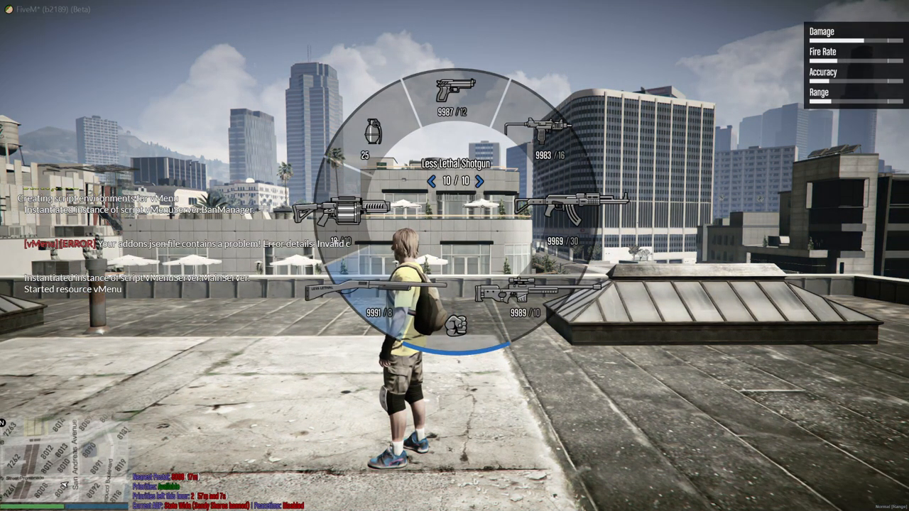
Equip the less-lethal shotgun from the wheel, walk the rooftop with it, then holster it.
click(480, 181)
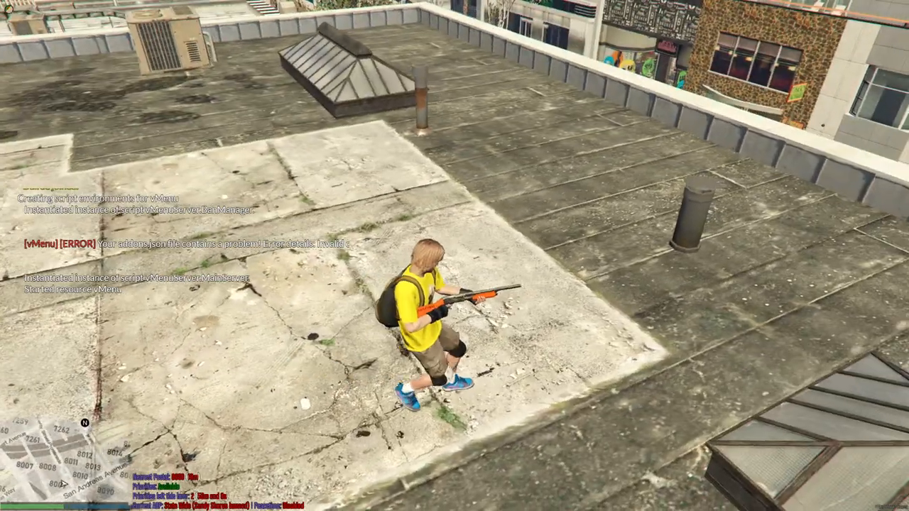
key(w)
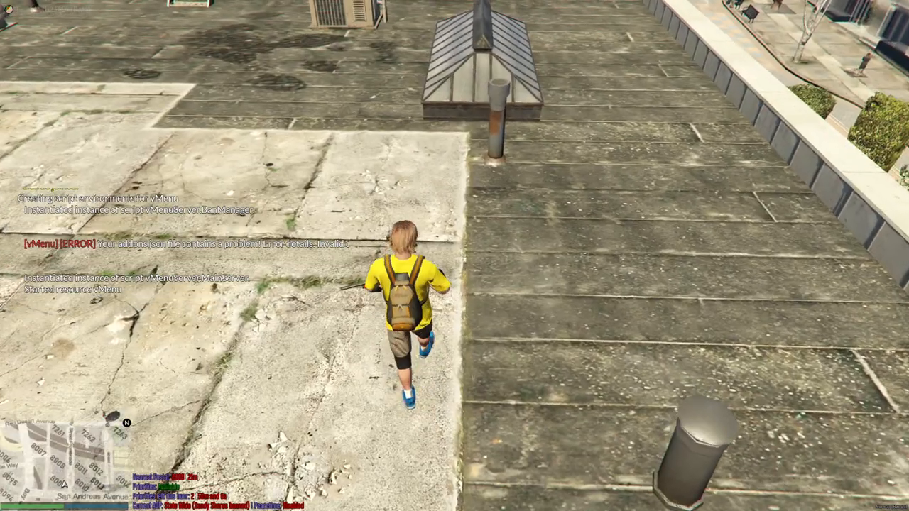